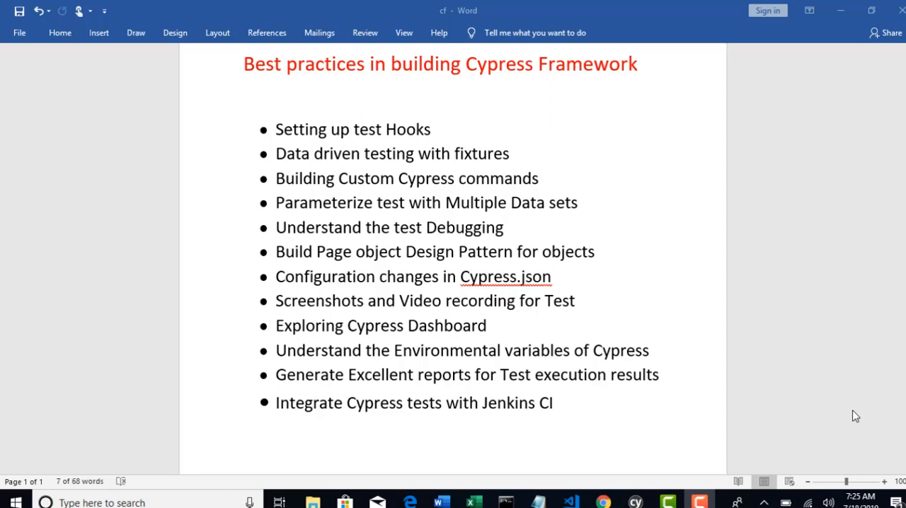
pyautogui.moveTo(605, 278)
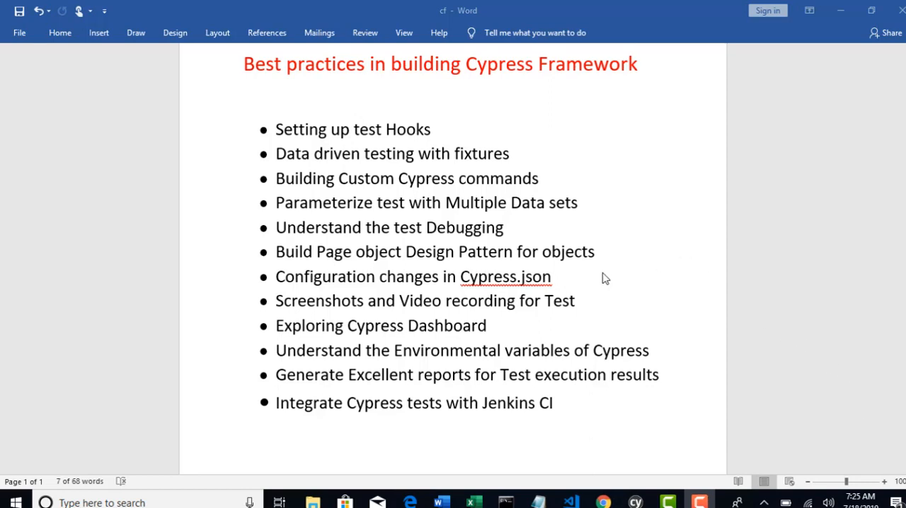
pyautogui.moveTo(445, 256)
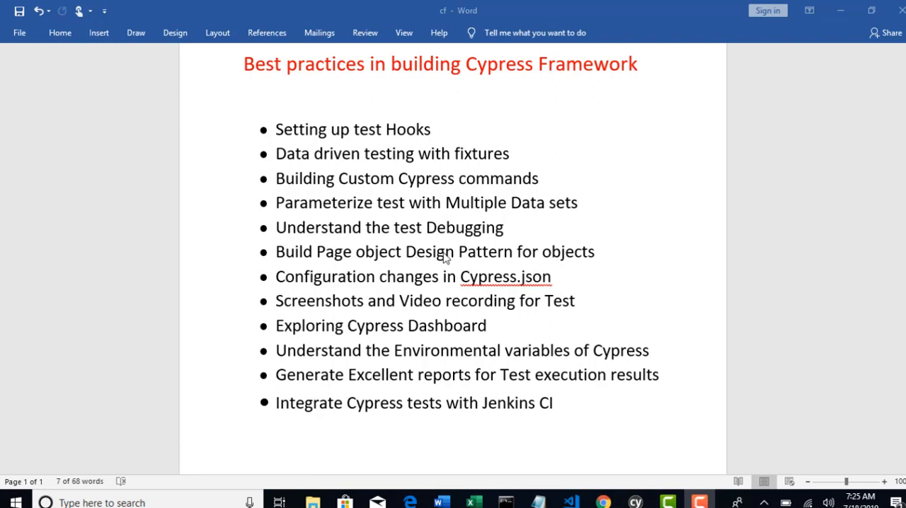
pyautogui.moveTo(408, 262)
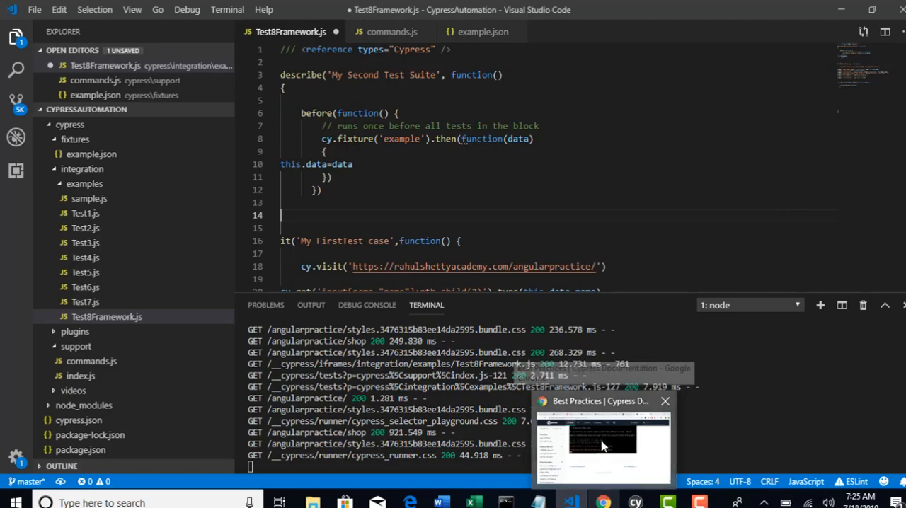
# Step: Bring up Chrome, switch to the ProtoCommerce tab and open its home page
pyautogui.click(602, 443)
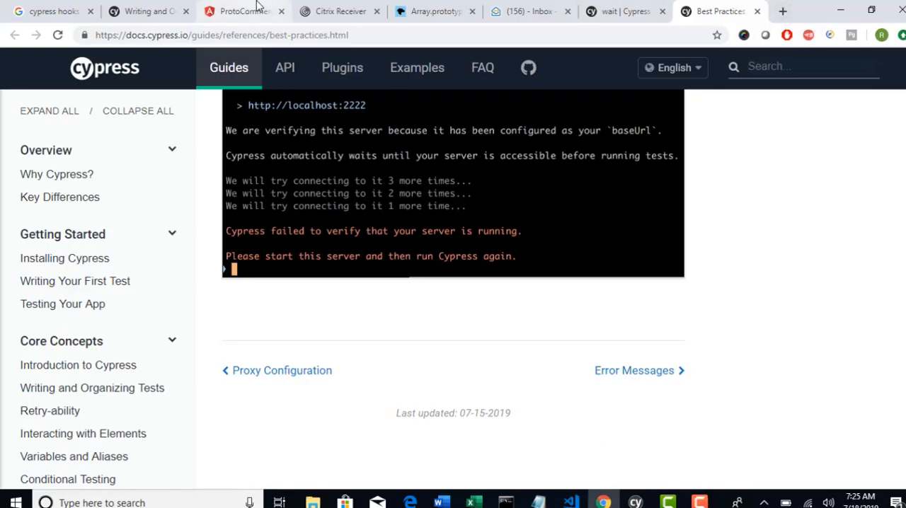
pyautogui.click(244, 10)
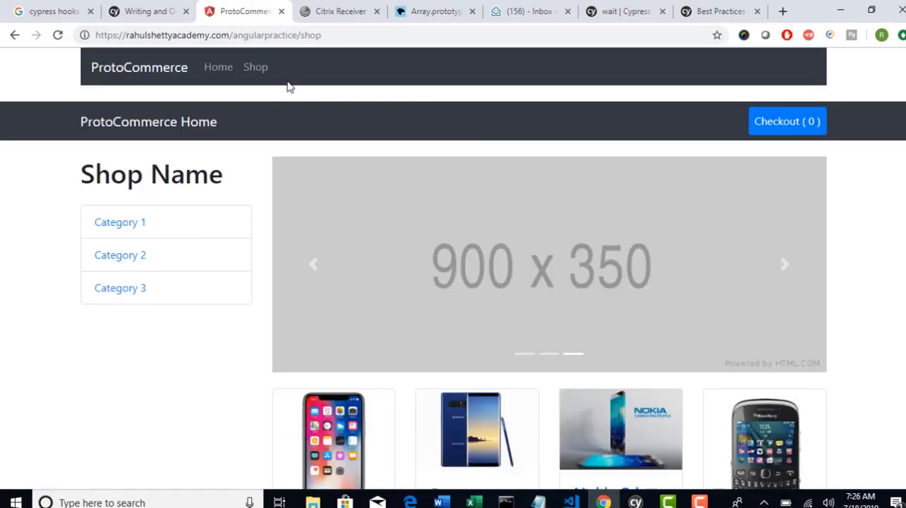
pyautogui.click(218, 67)
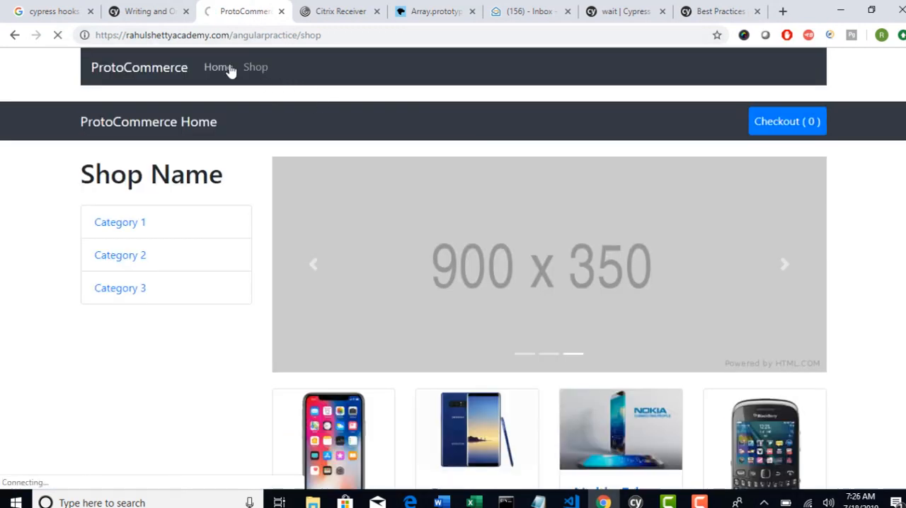
pyautogui.click(218, 67)
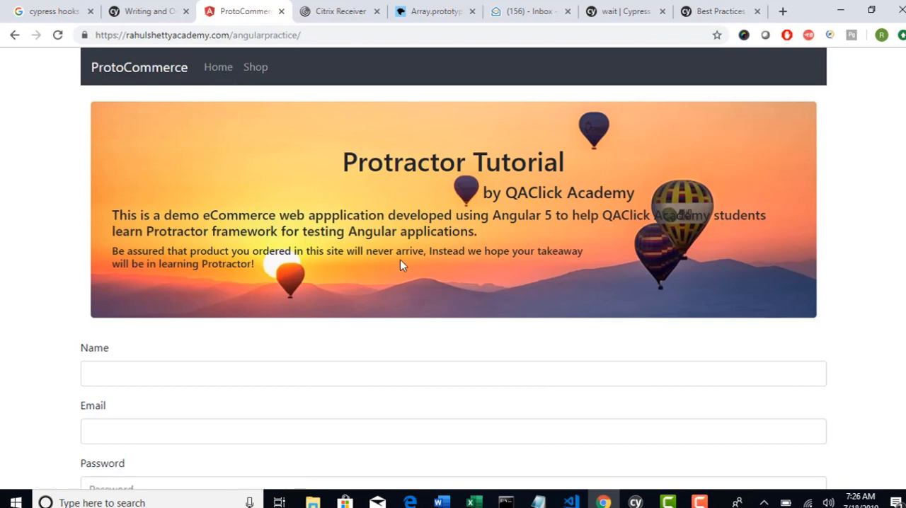
# Step: Browse the shop, view the cart holding the Blackberry, then return home
pyautogui.click(256, 67)
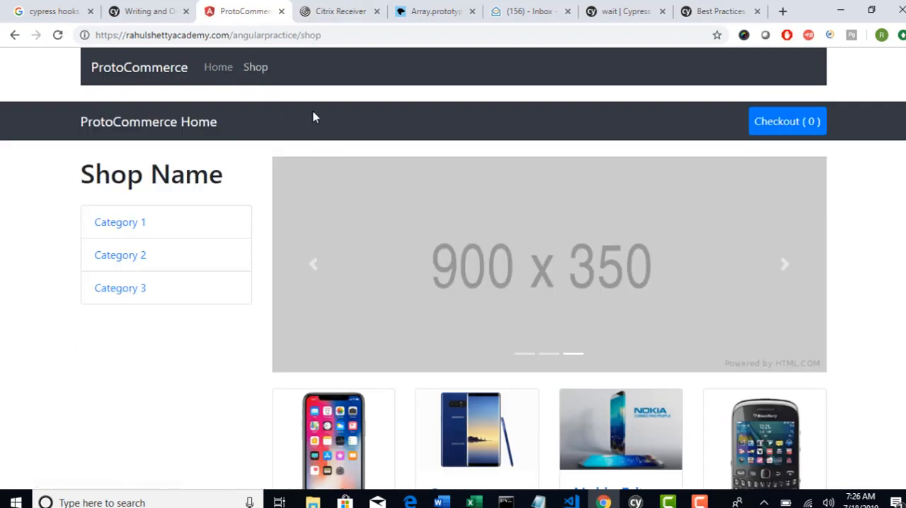
pyautogui.scroll(-3)
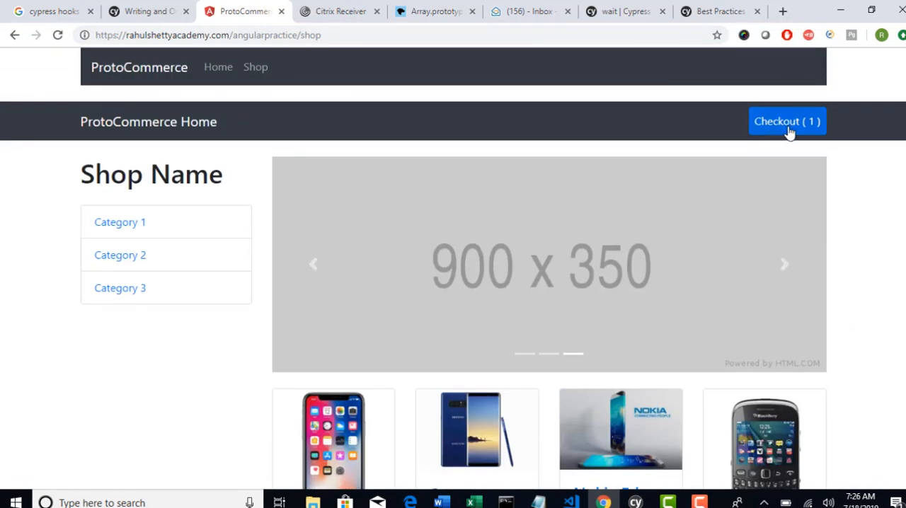
pyautogui.click(788, 121)
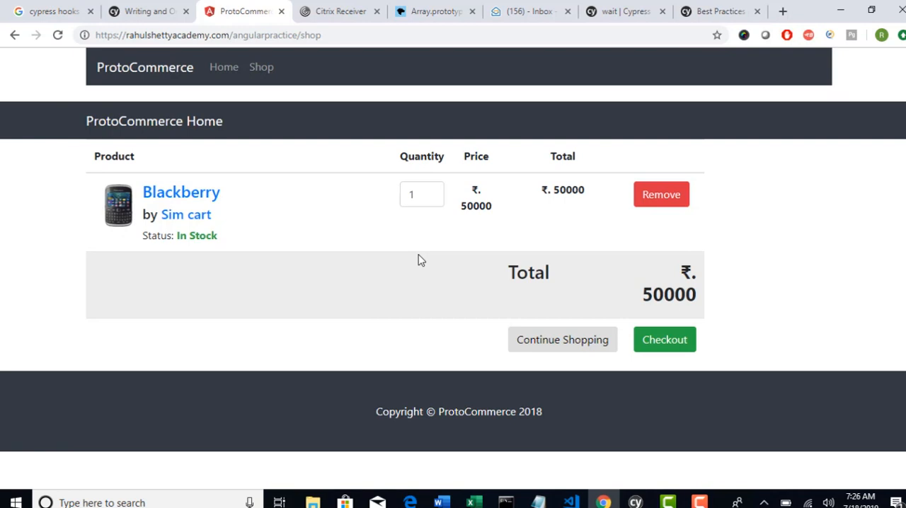
pyautogui.click(223, 67)
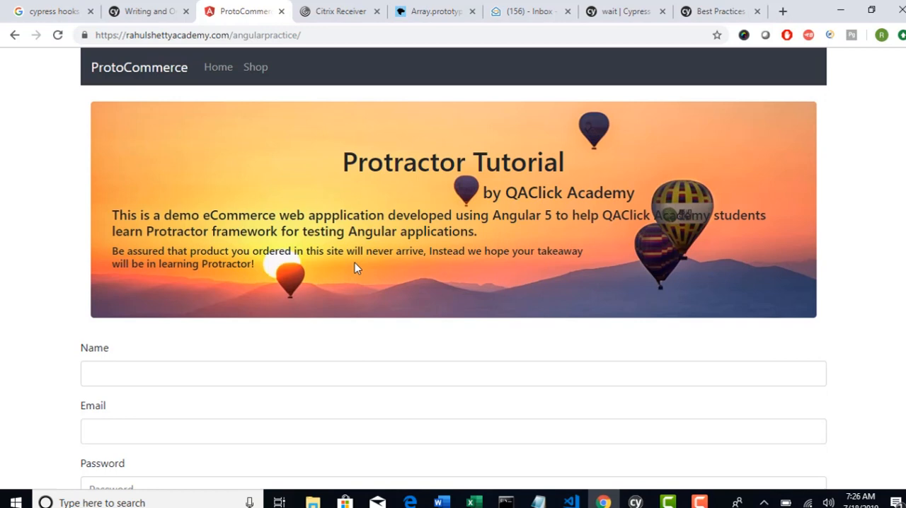
pyautogui.moveTo(327, 242)
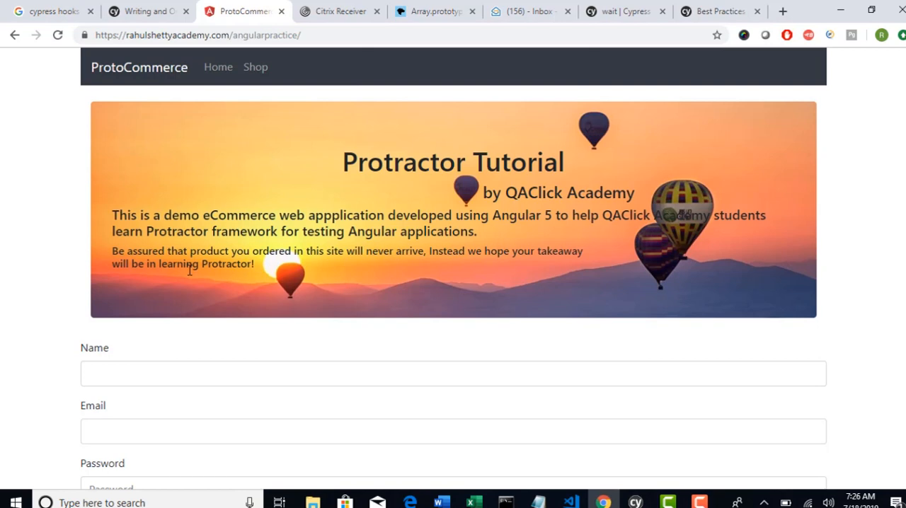
pyautogui.moveTo(214, 332)
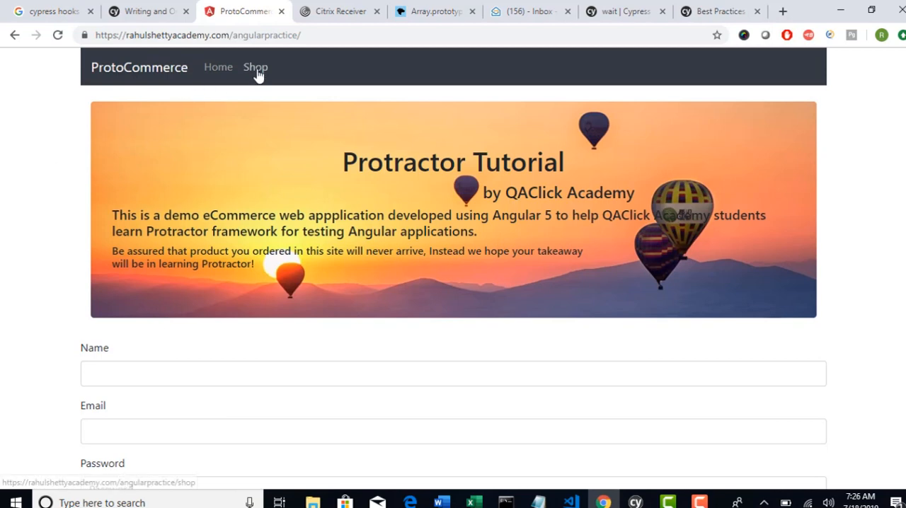
# Step: Open the shop and scroll to the iPhone X, Samsung Note 8, Nokia Edge and Blackberry cards
pyautogui.click(255, 67)
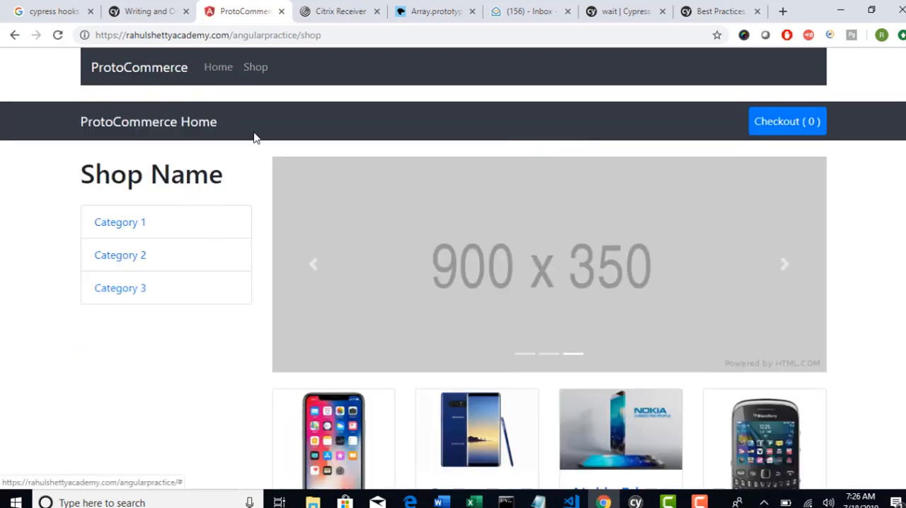
pyautogui.moveTo(149, 234)
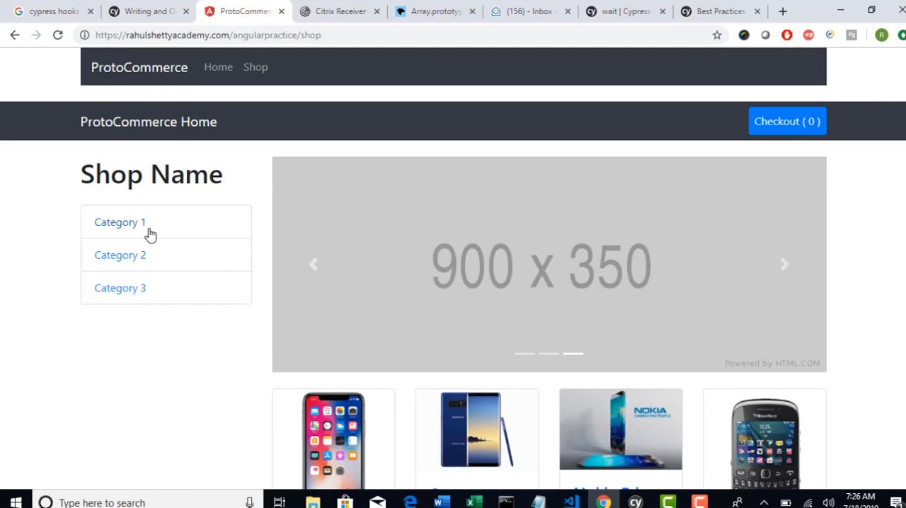
pyautogui.moveTo(725, 140)
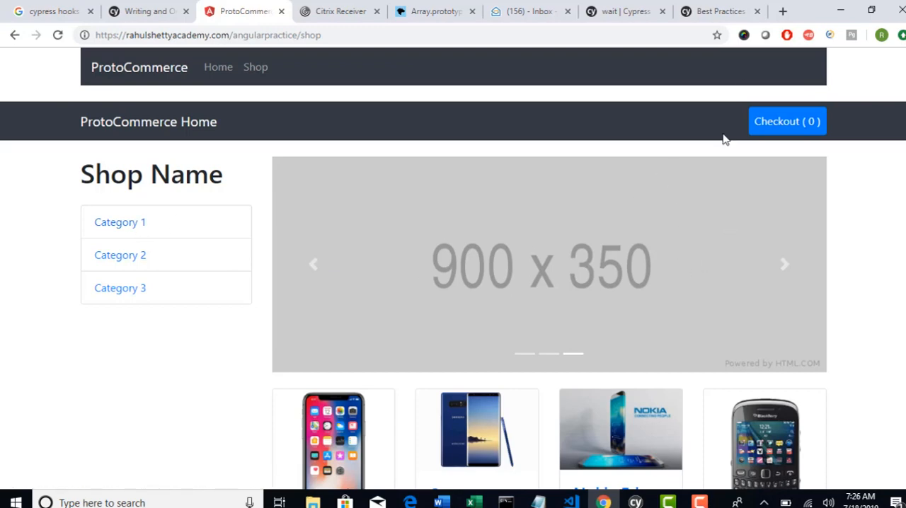
pyautogui.scroll(-3)
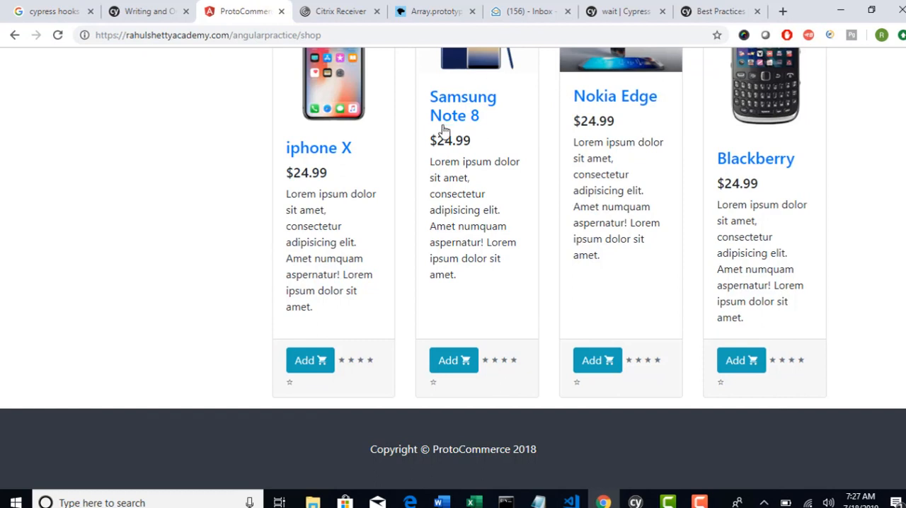
pyautogui.scroll(3)
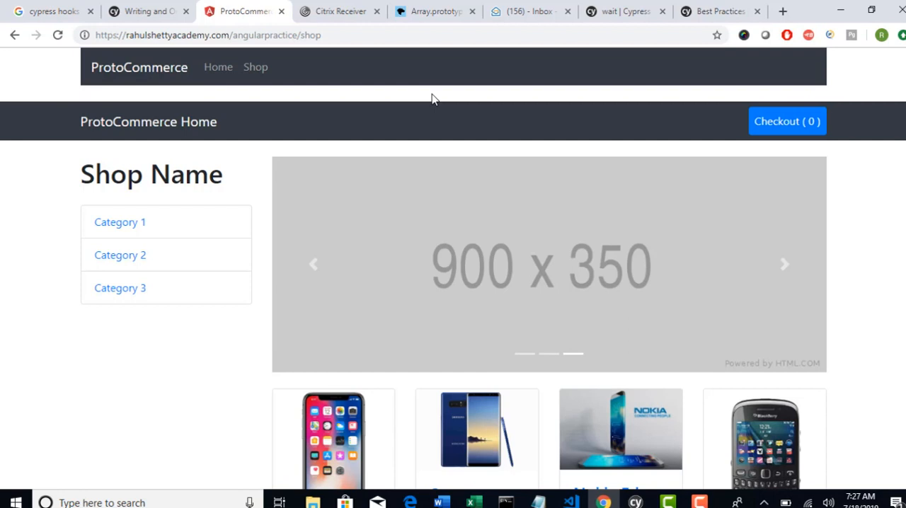
pyautogui.moveTo(427, 91)
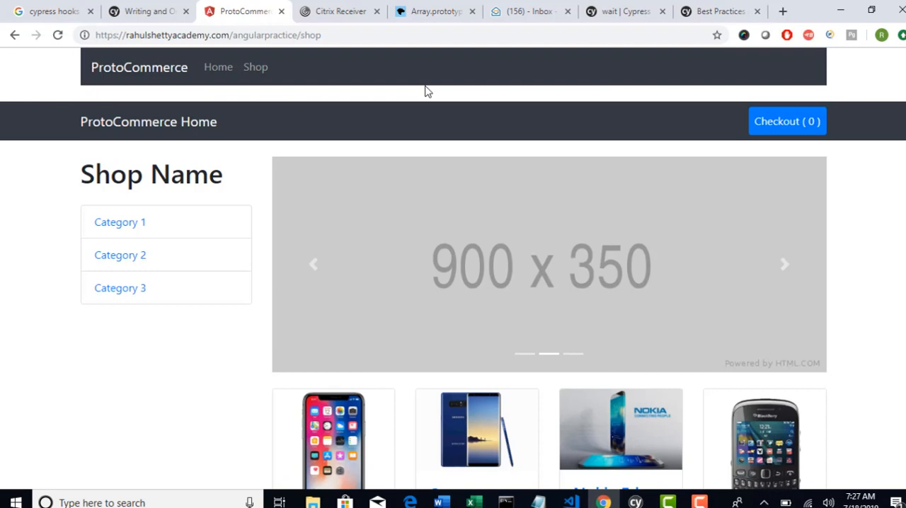
pyautogui.moveTo(758, 176)
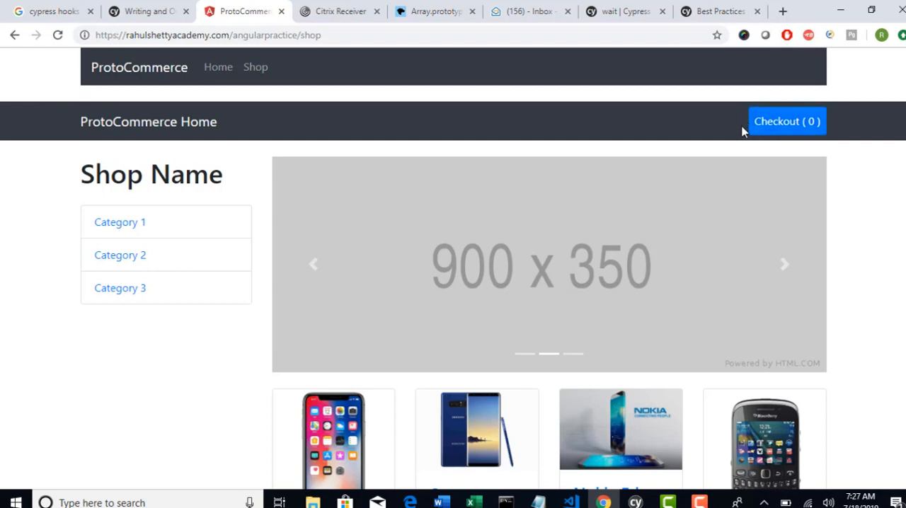
pyautogui.moveTo(316, 272)
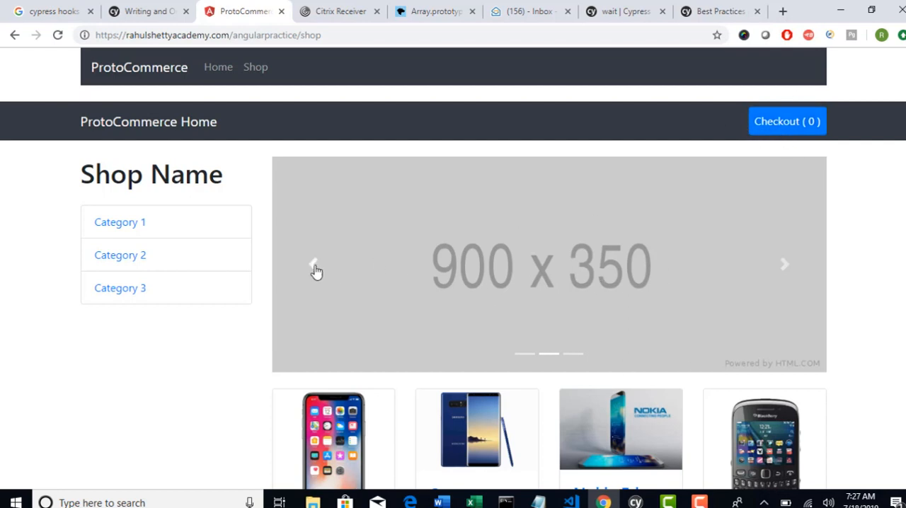
pyautogui.moveTo(397, 160)
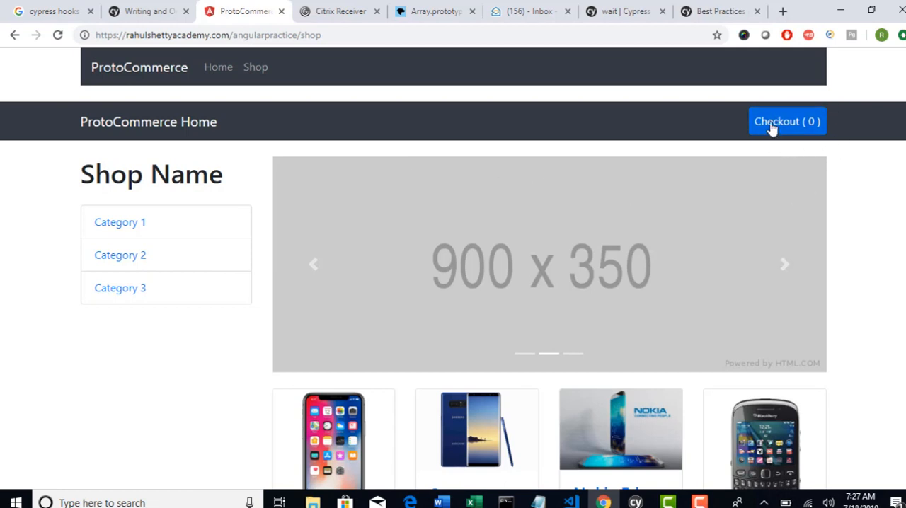
pyautogui.moveTo(772, 120)
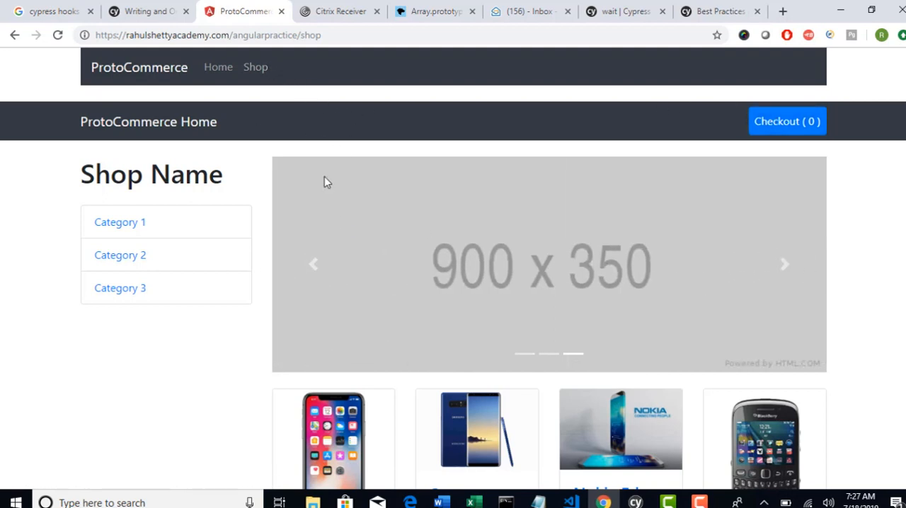
pyautogui.moveTo(233, 151)
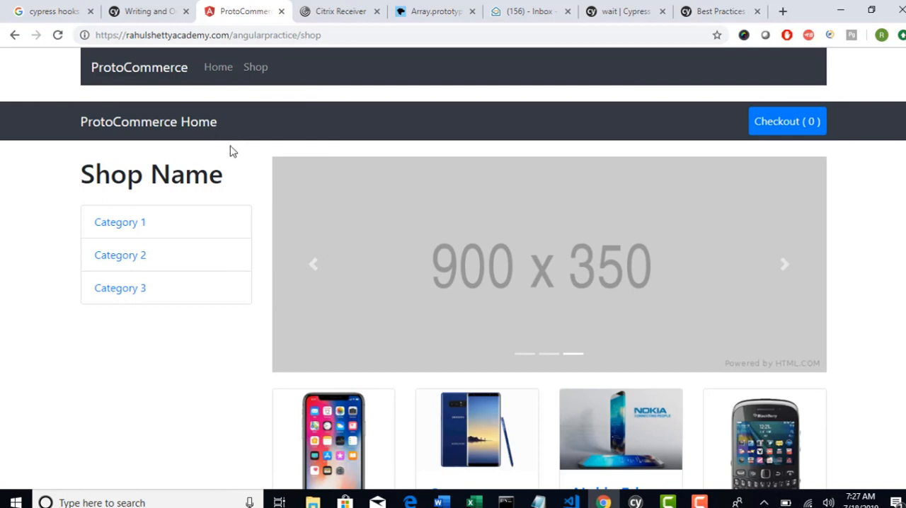
pyautogui.moveTo(243, 163)
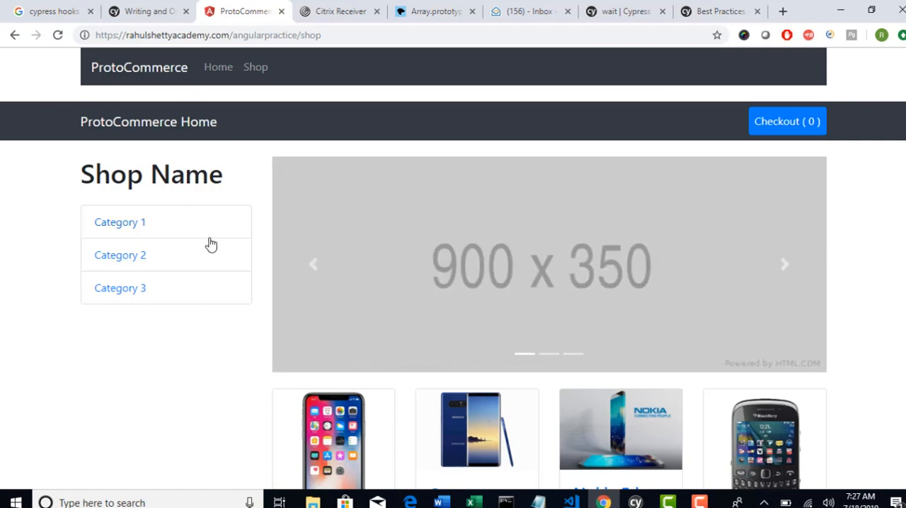
pyautogui.moveTo(275, 234)
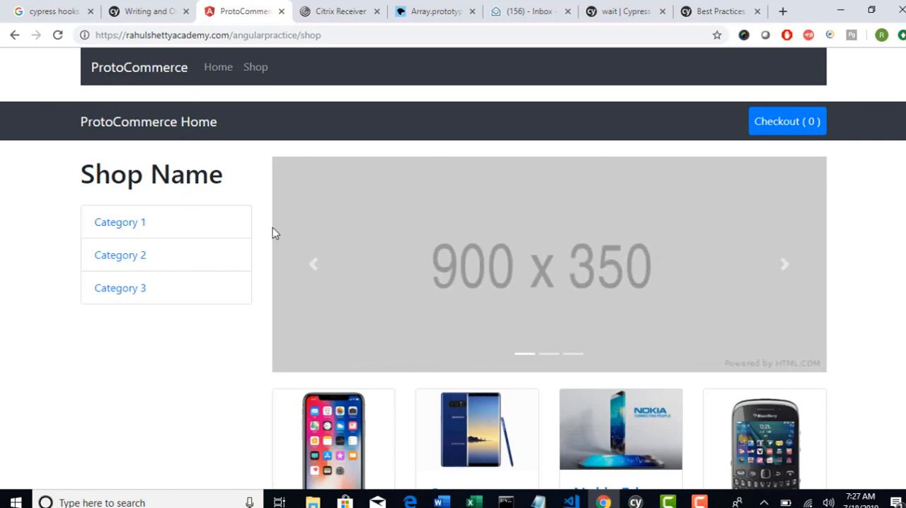
pyautogui.moveTo(805, 138)
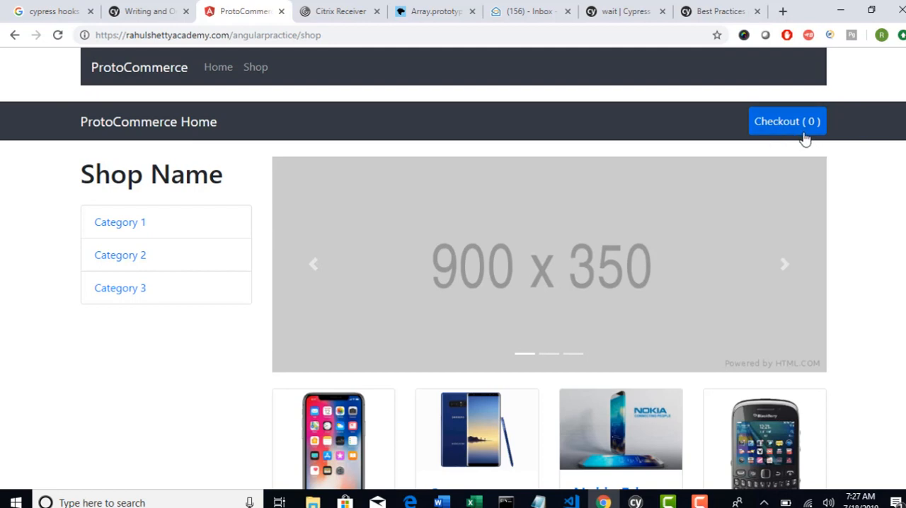
pyautogui.moveTo(855, 155)
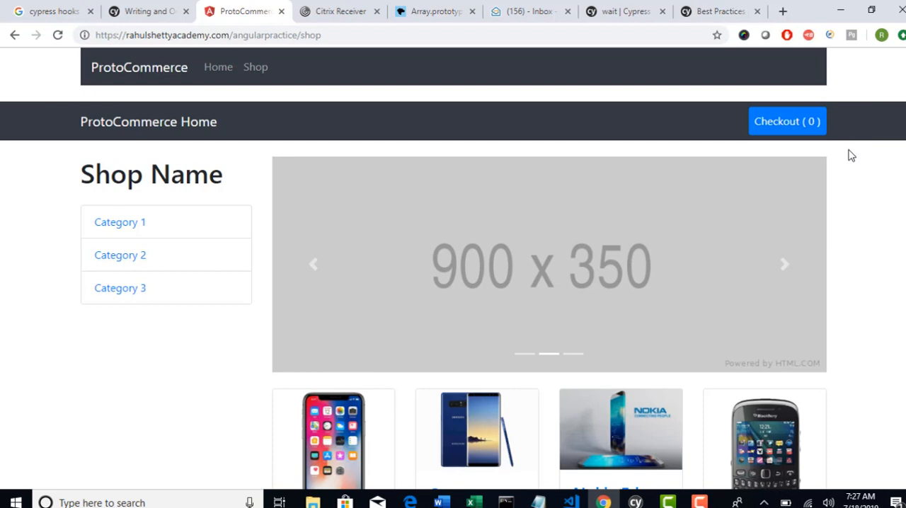
pyautogui.moveTo(815, 238)
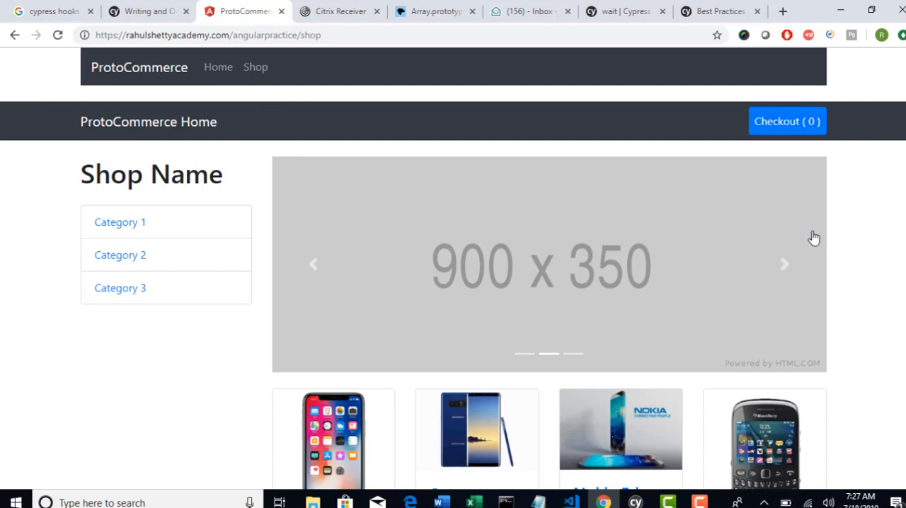
pyautogui.scroll(-3)
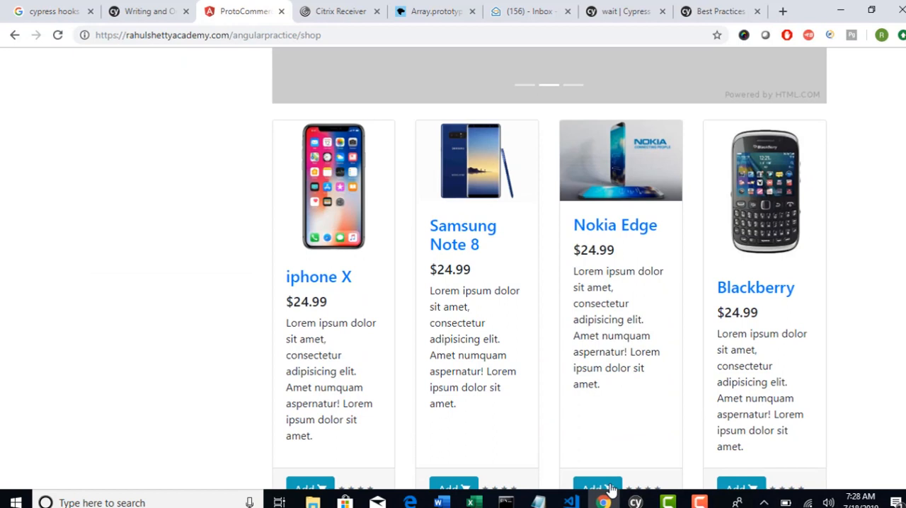
# Step: View the cart with one Nokia Edge totalling ₹65000, then go back to the shop
pyautogui.click(599, 487)
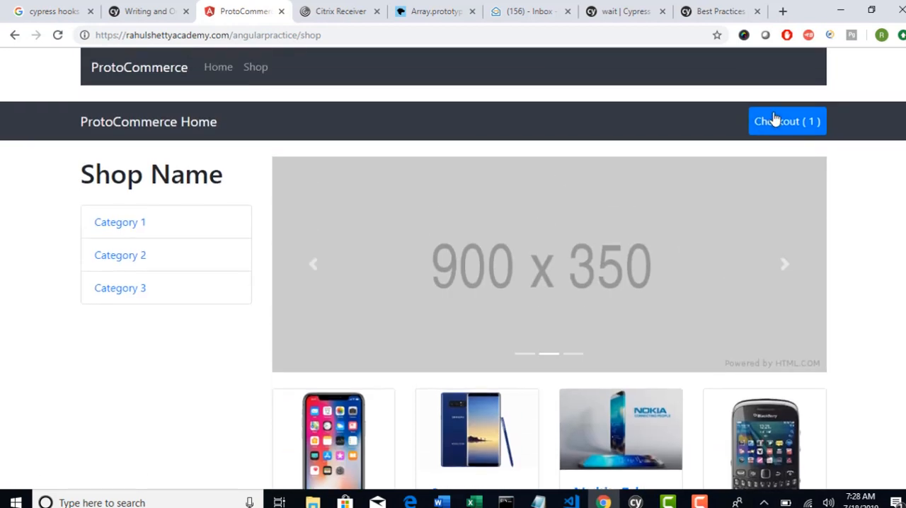
pyautogui.click(787, 121)
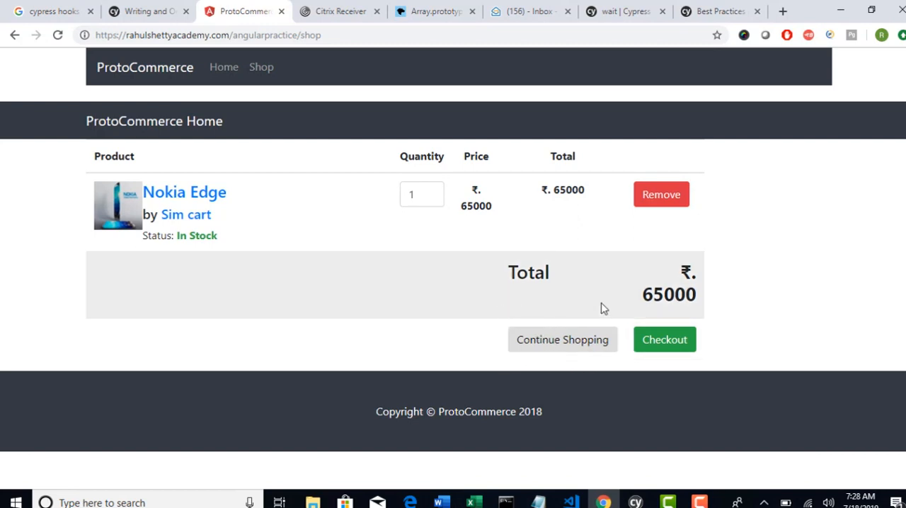
pyautogui.moveTo(526, 309)
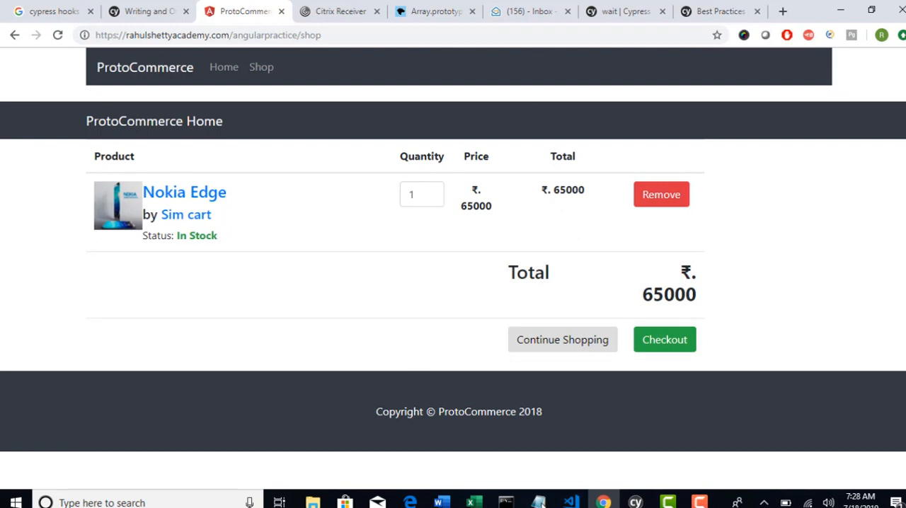
pyautogui.moveTo(545, 347)
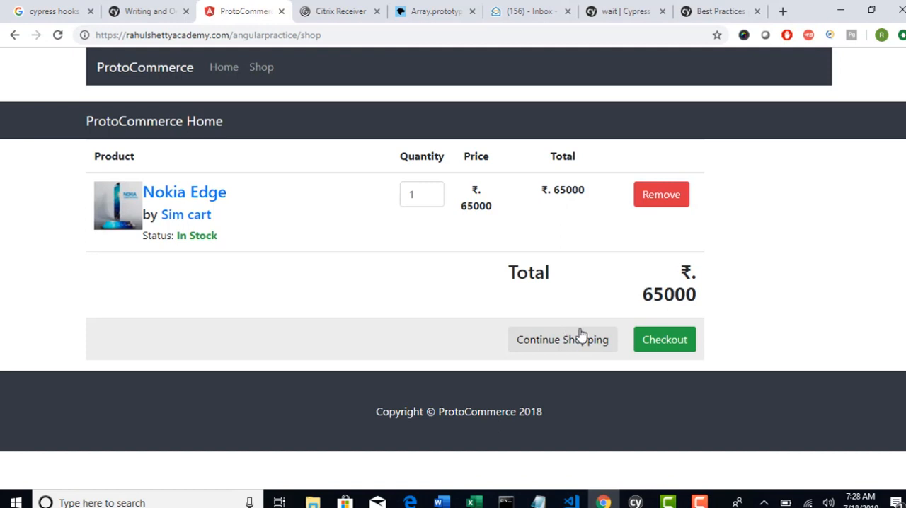
pyautogui.moveTo(580, 332)
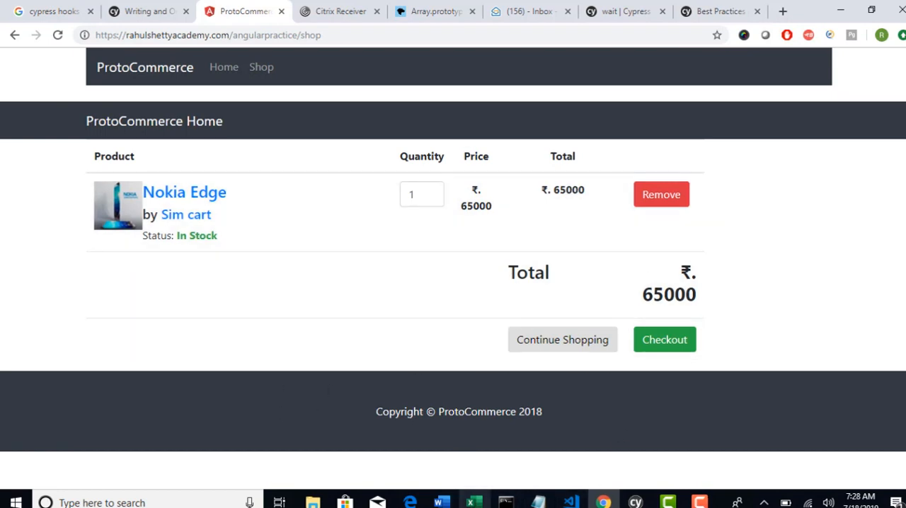
pyautogui.moveTo(504, 502)
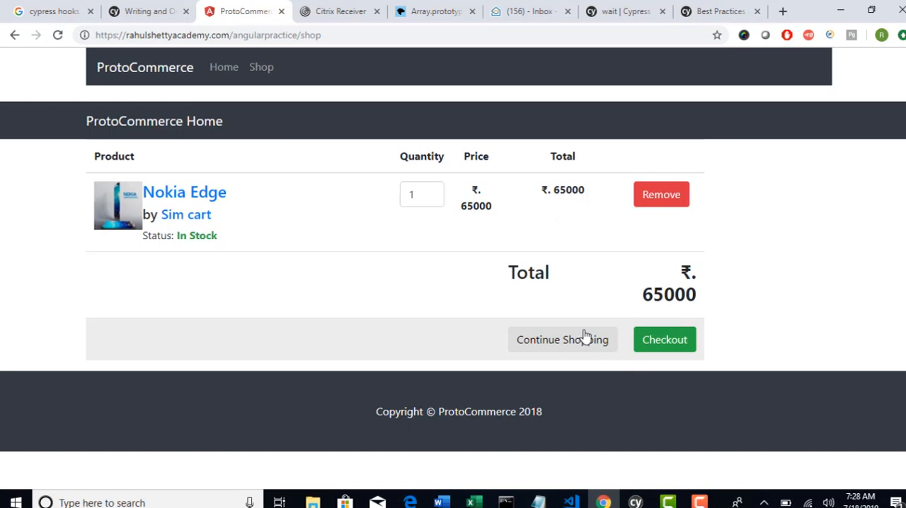
pyautogui.moveTo(611, 491)
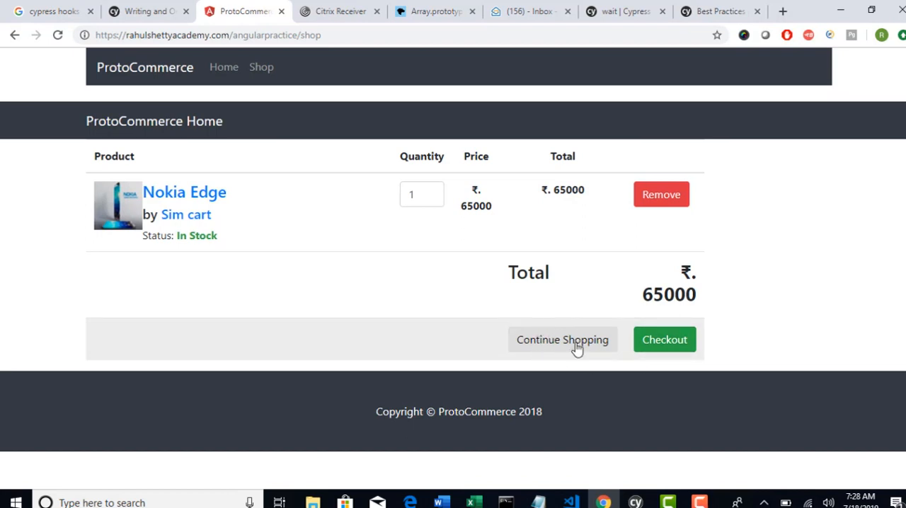
pyautogui.moveTo(635, 359)
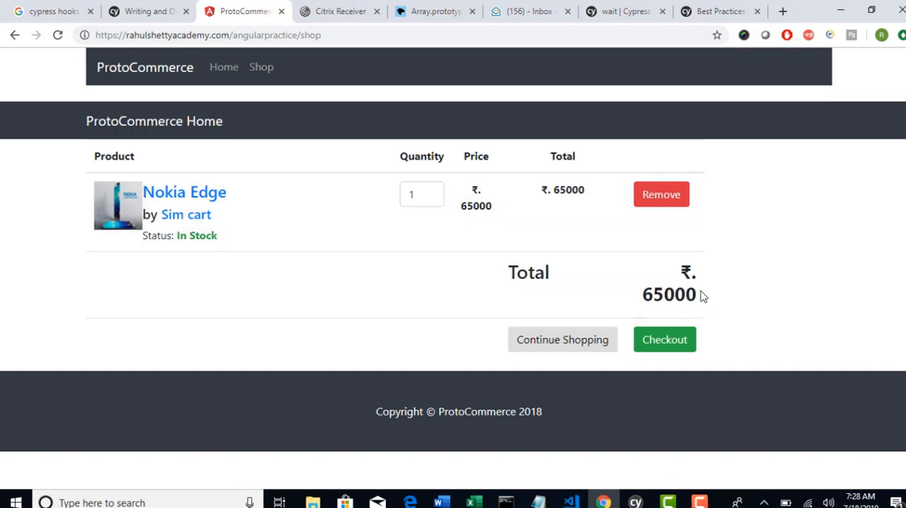
pyautogui.moveTo(871, 298)
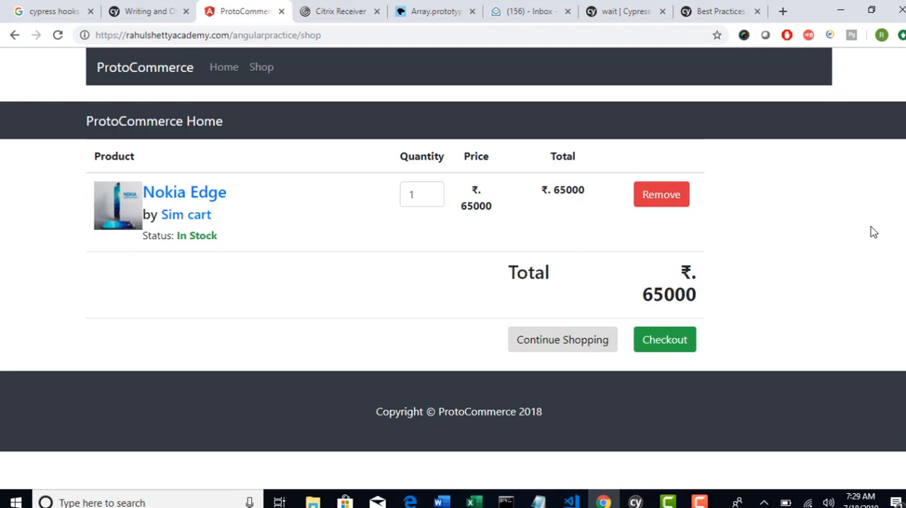
pyautogui.click(262, 66)
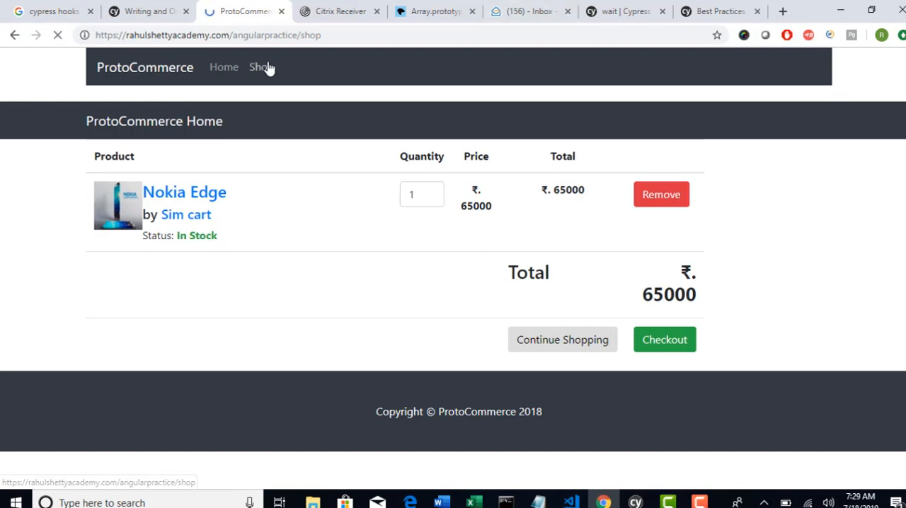
pyautogui.click(257, 66)
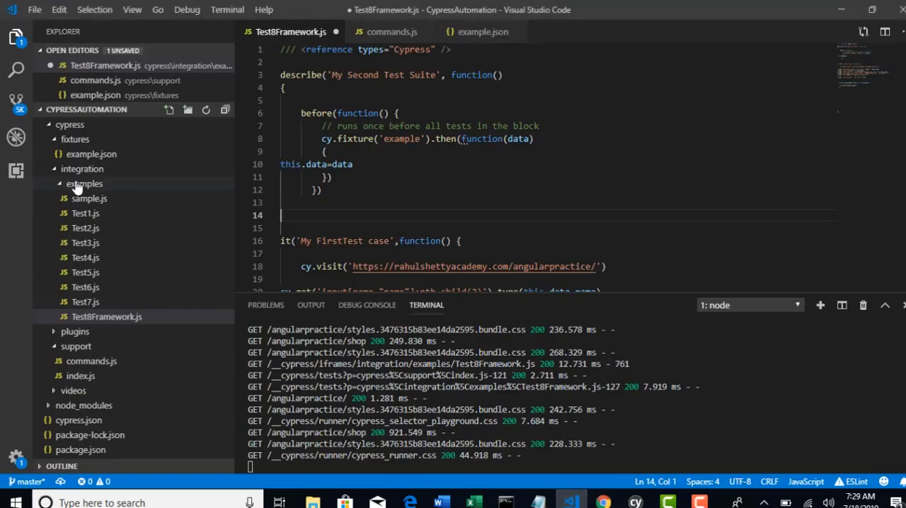
# Step: Create a pageObjects folder under the integration folder in the Explorer
pyautogui.click(84, 184)
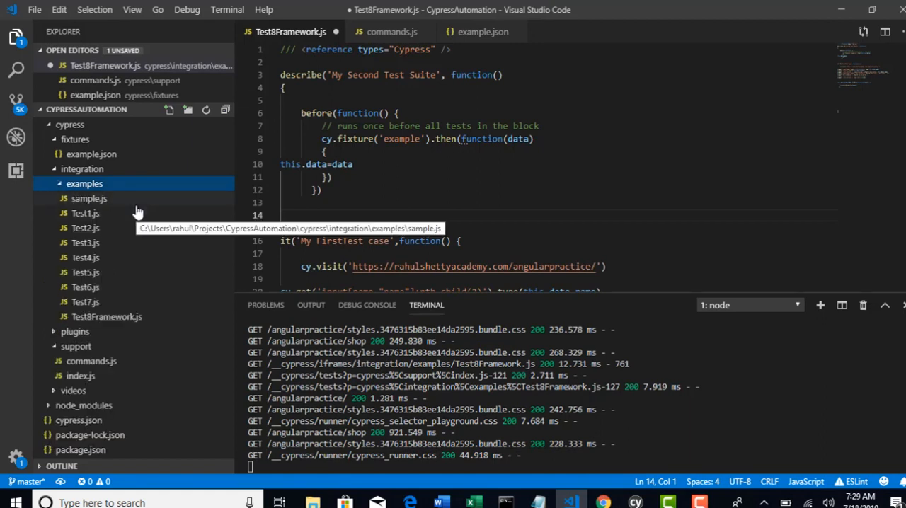
pyautogui.click(84, 183)
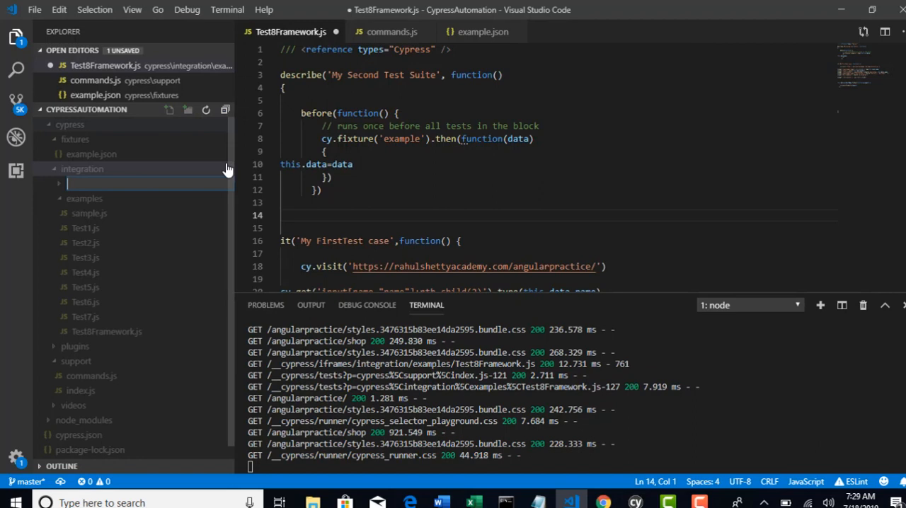
pyautogui.write('pageObjects')
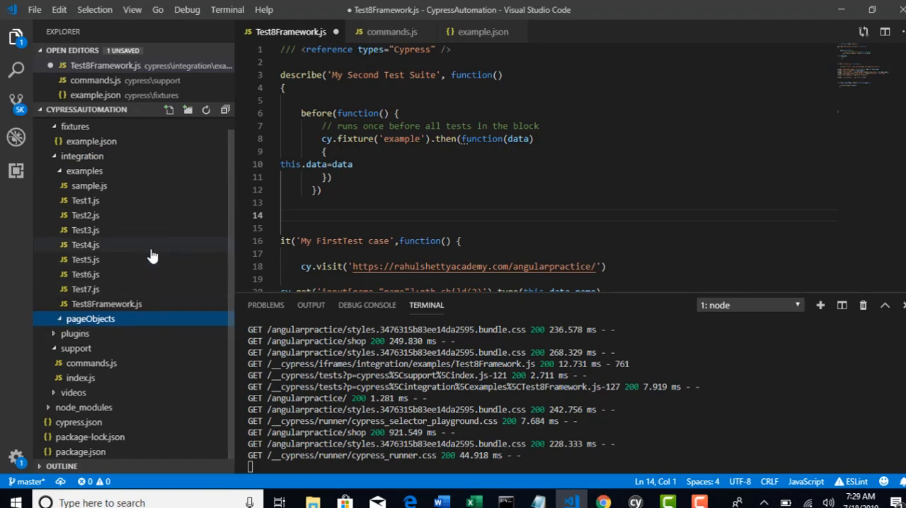
pyautogui.click(90, 318)
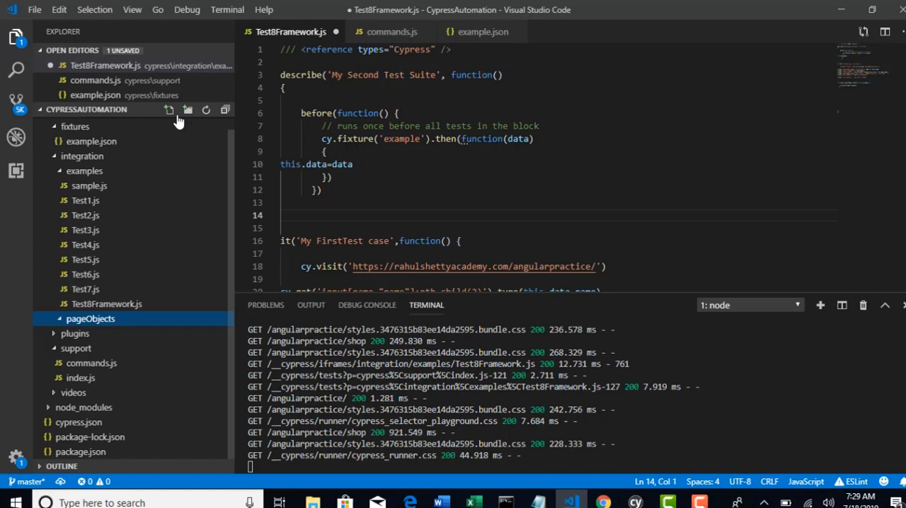
pyautogui.moveTo(168, 109)
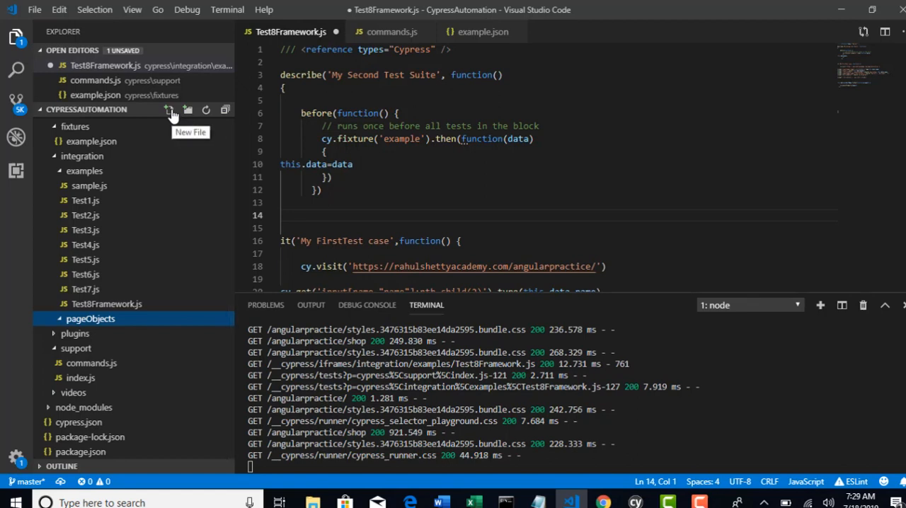
# Step: Create HomePage.js with an empty HomePage class and an export default HomePage line
pyautogui.click(170, 109)
pyautogui.write('HomePage.js')
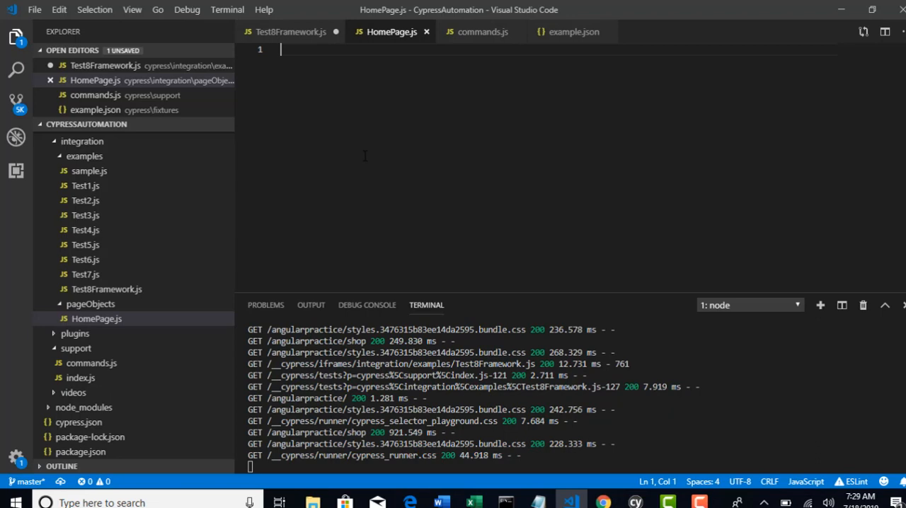
pyautogui.write('ci')
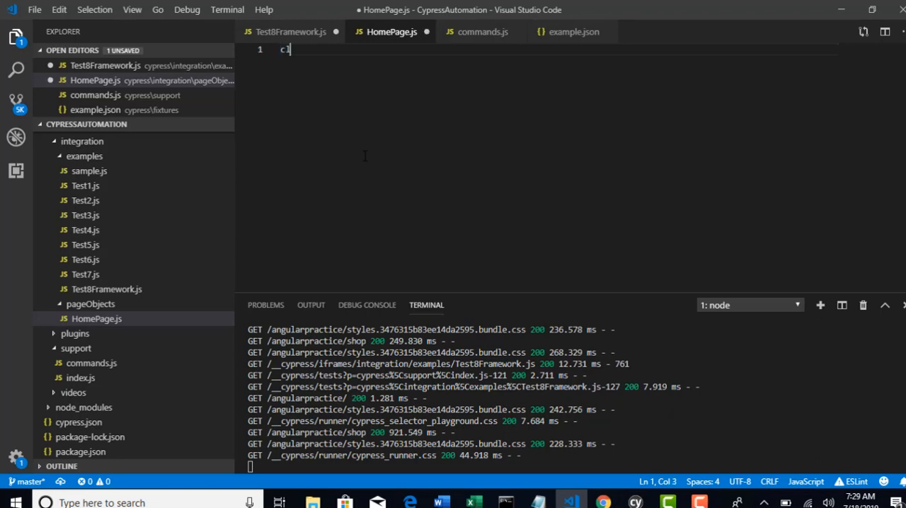
pyautogui.write('lass HomePage')
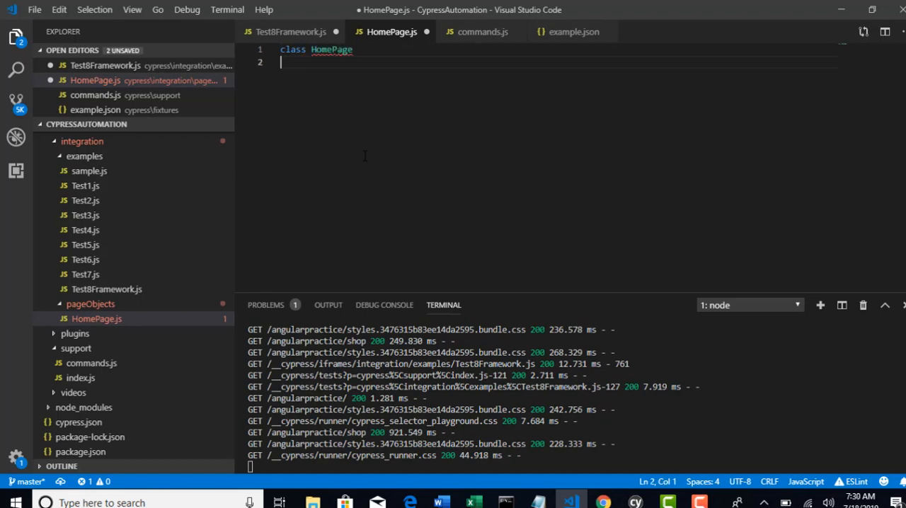
pyautogui.write('{')
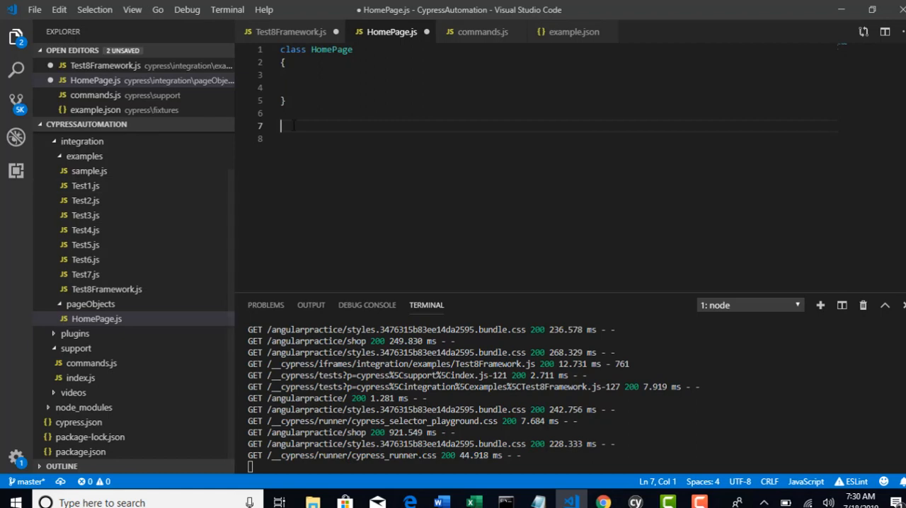
pyautogui.write('export default')
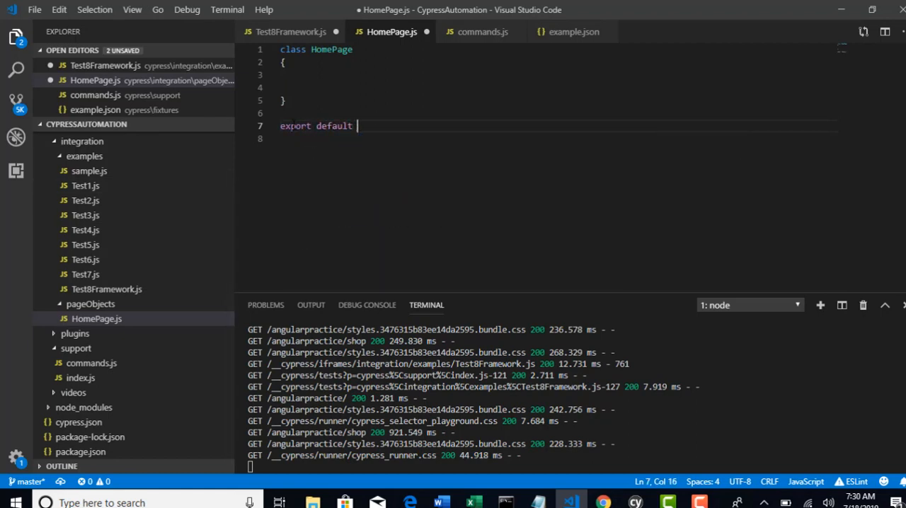
pyautogui.write('HomeP')
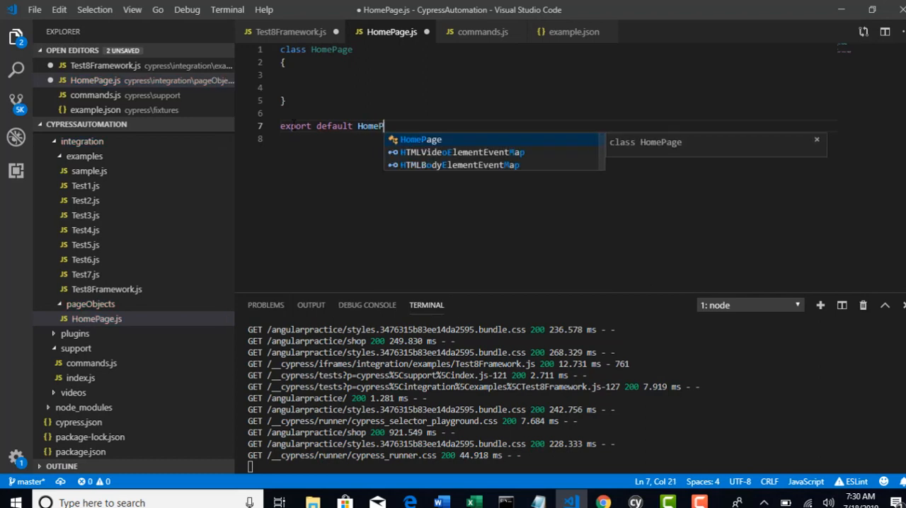
pyautogui.write('A')
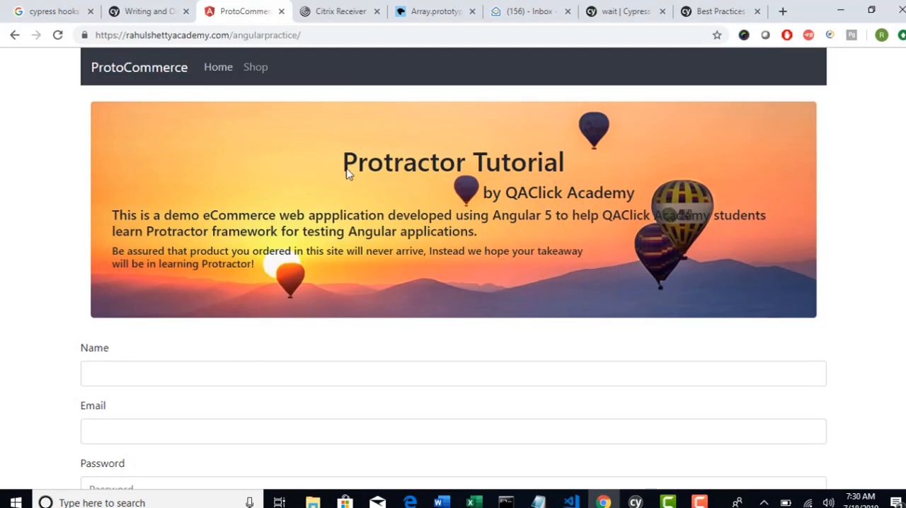
# Step: Look over the home page's Name, Email and Password form, then return to the code
pyautogui.scroll(-3)
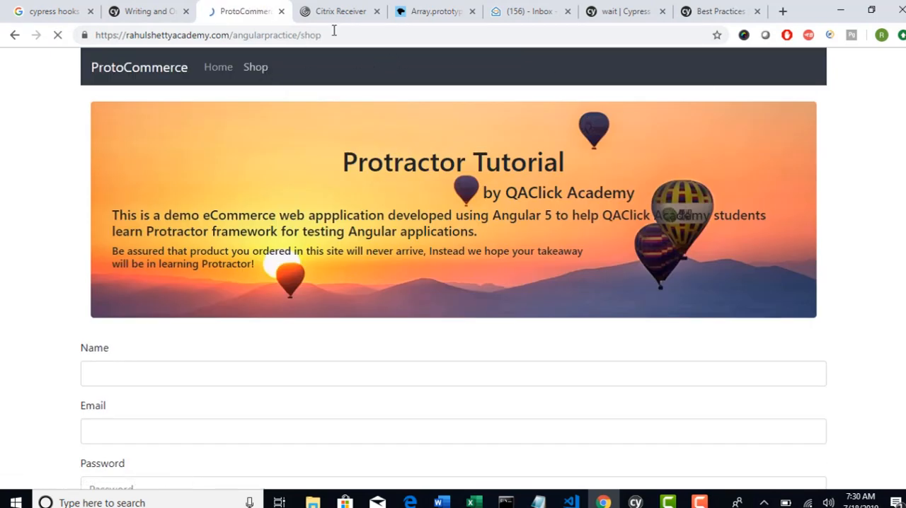
pyautogui.click(218, 66)
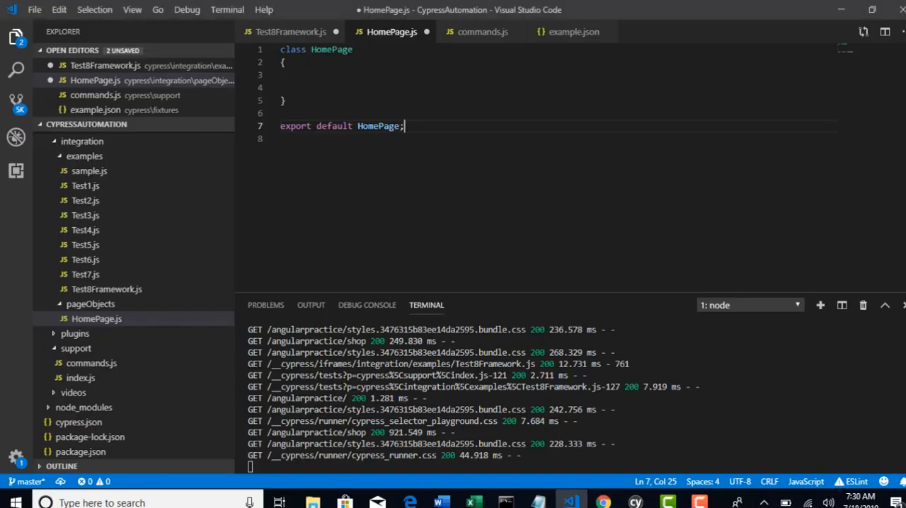
# Step: Add getEditBox() returning cy.get('input[name="name"]:nth-child(2)'), copied from Test8Framework.js
pyautogui.click(106, 289)
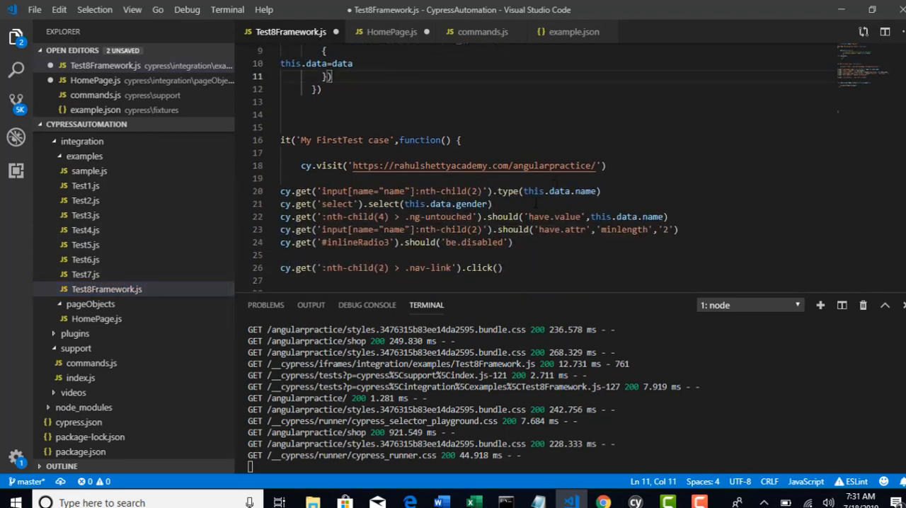
pyautogui.doubleClick(559, 191)
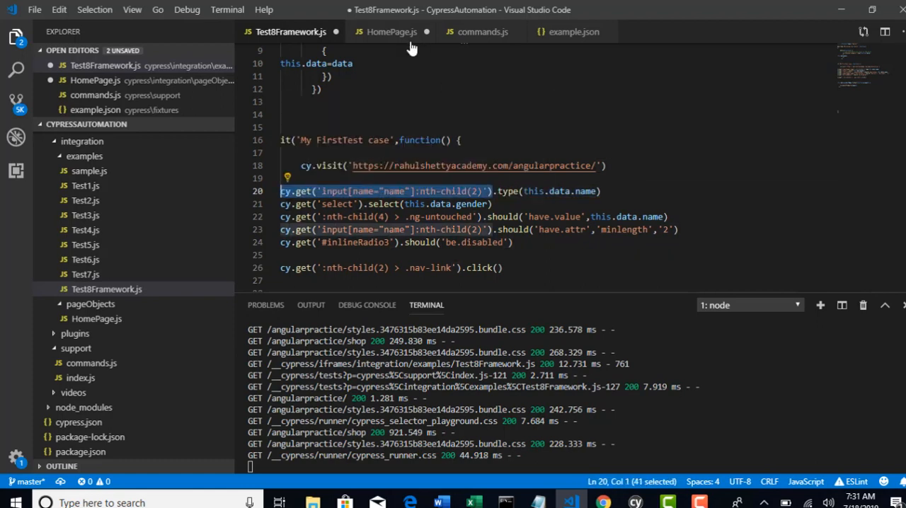
pyautogui.click(391, 31)
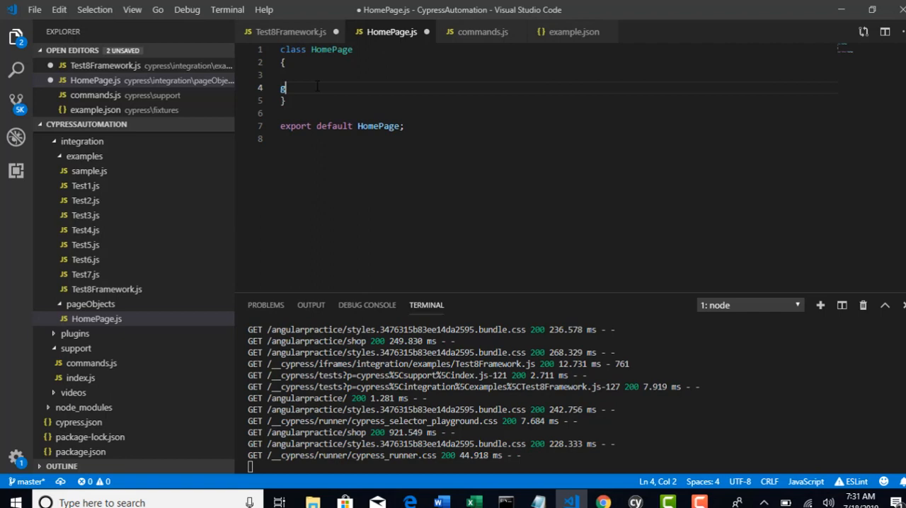
pyautogui.write('etEditBox(')
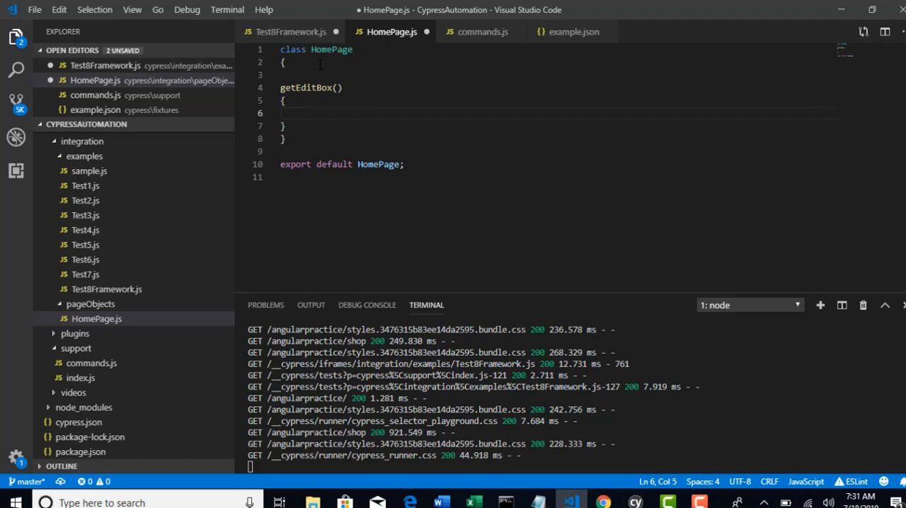
pyautogui.write('cy.get(\'input[name="name"]:nth-child(2)\')')
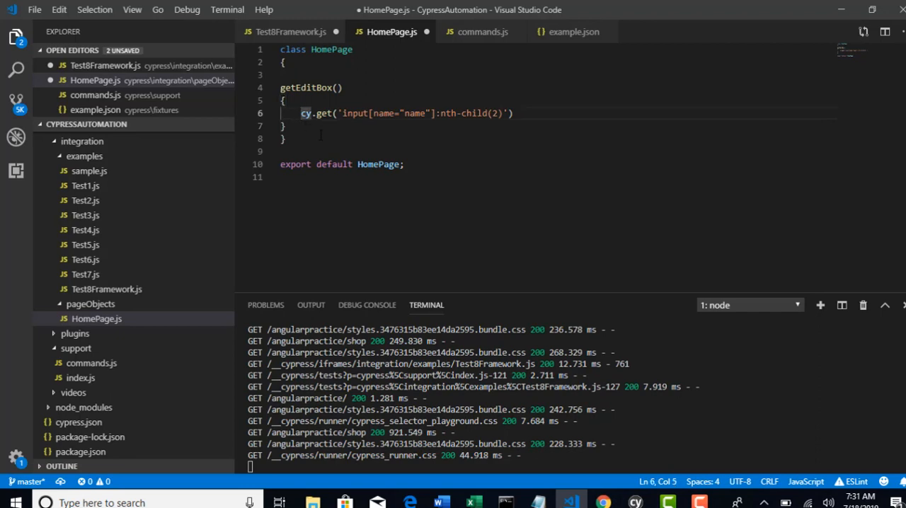
pyautogui.write('return')
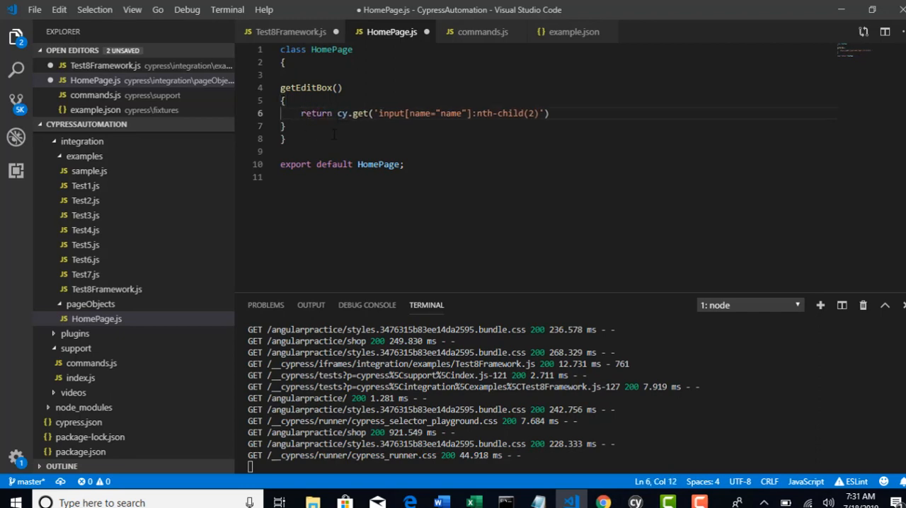
pyautogui.doubleClick(306, 87)
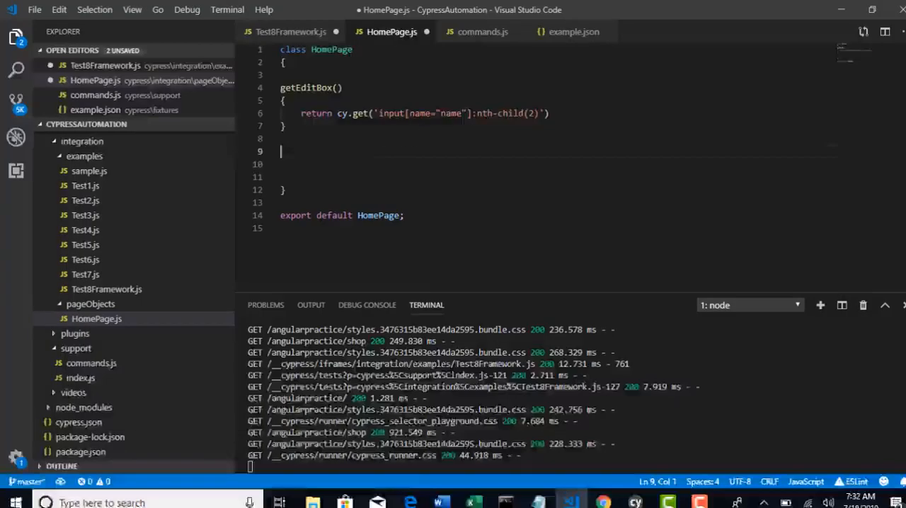
# Step: Add getTwoWayDataBinding() returning the ':nth-child(4) > .ng-untouched' locator from the test
pyautogui.click(290, 31)
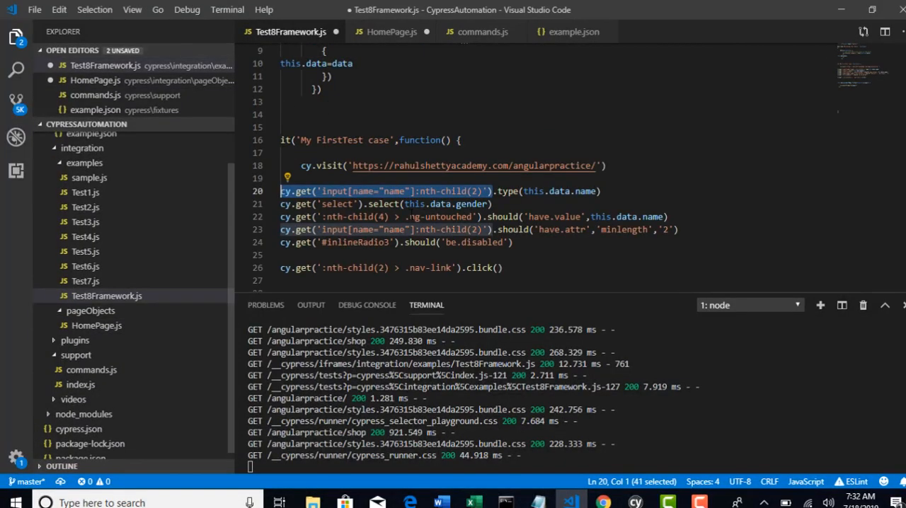
pyautogui.click(547, 217)
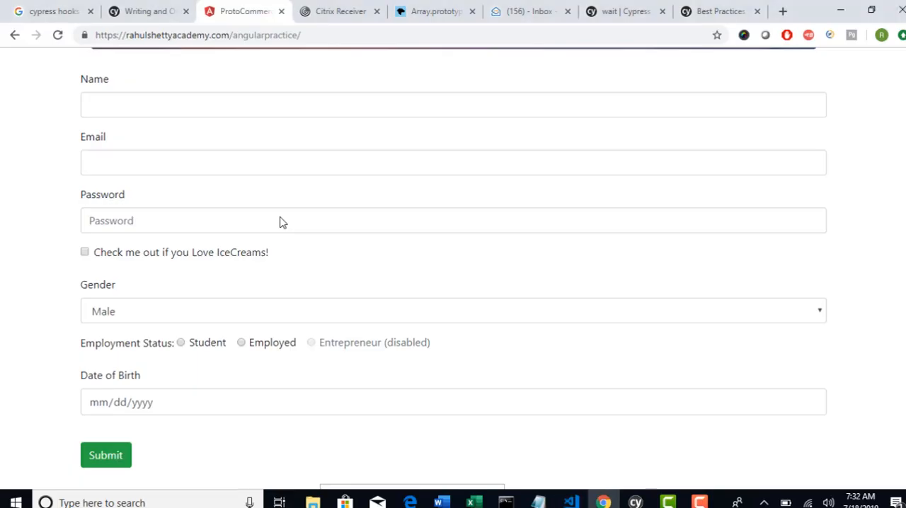
pyautogui.scroll(-3)
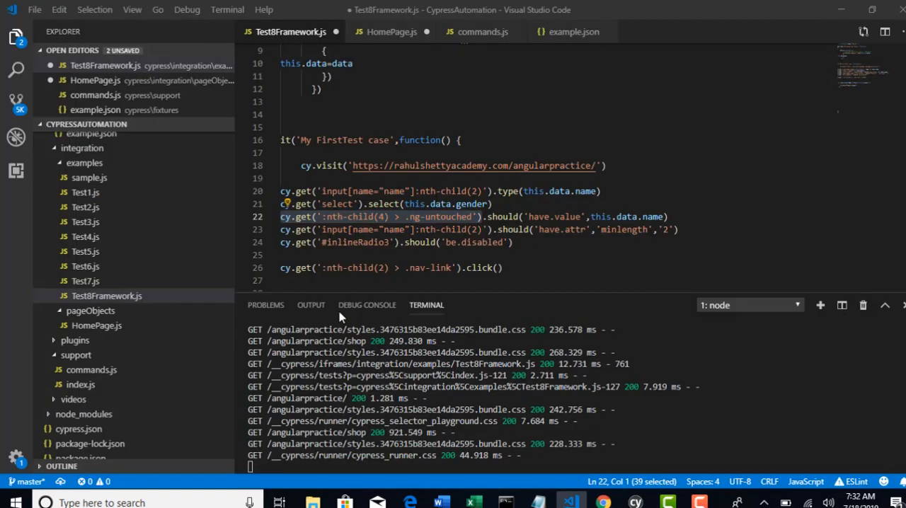
pyautogui.click(391, 31)
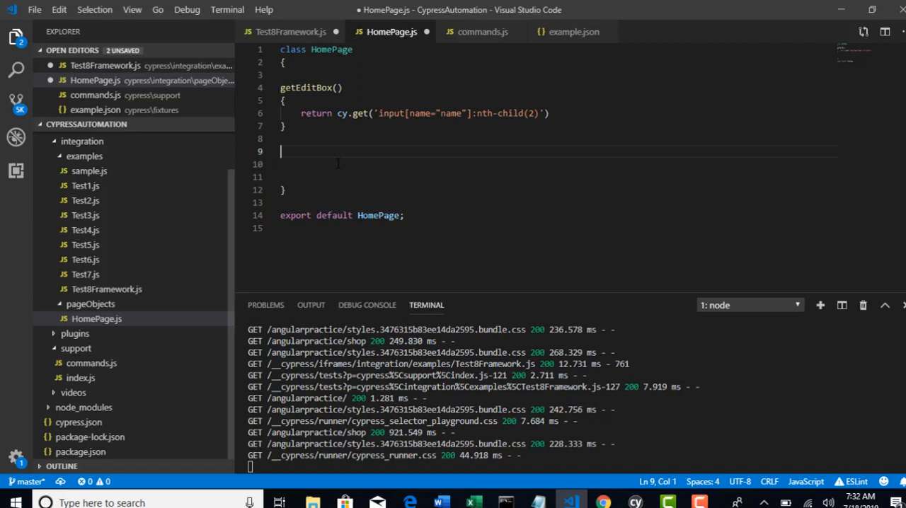
pyautogui.write('get')
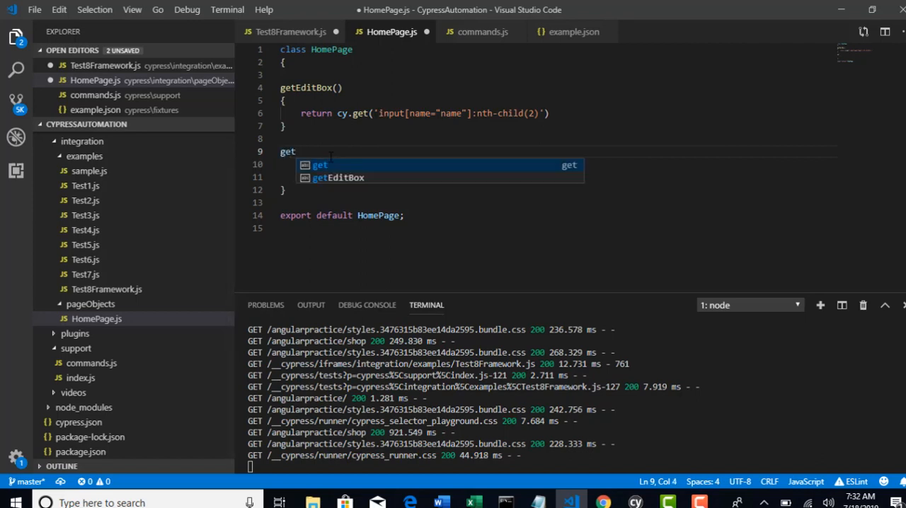
pyautogui.write('TwoWay')
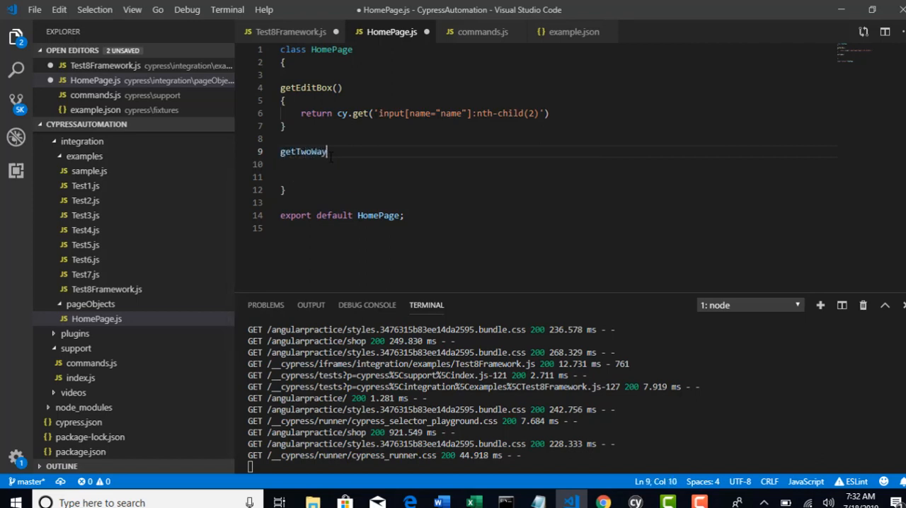
pyautogui.write('Data')
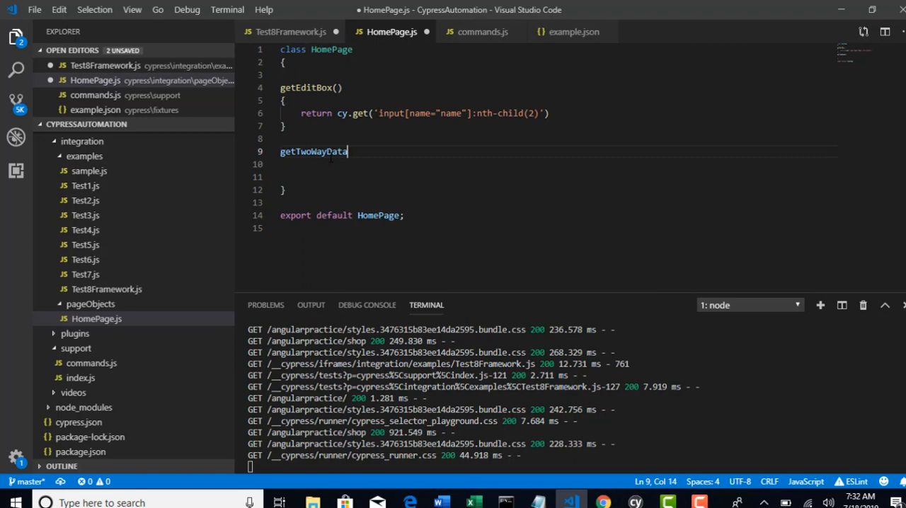
pyautogui.write('Binding()')
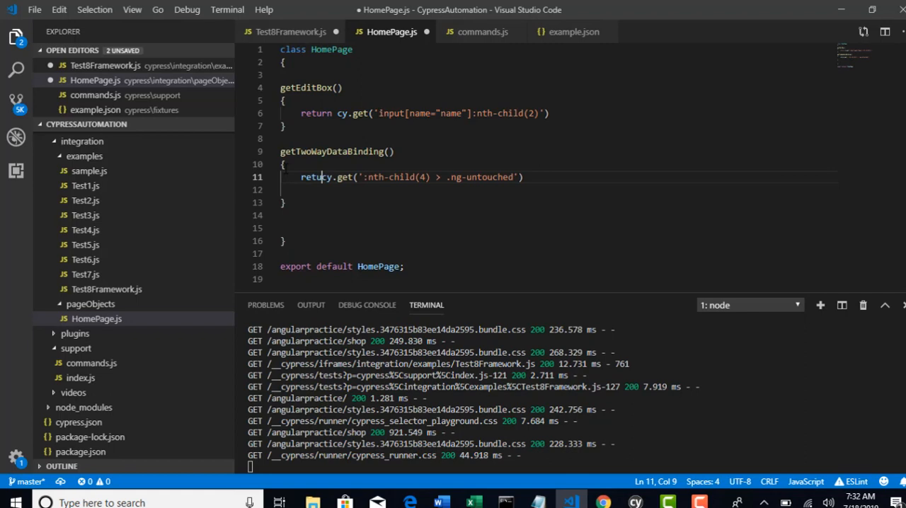
pyautogui.click(291, 31)
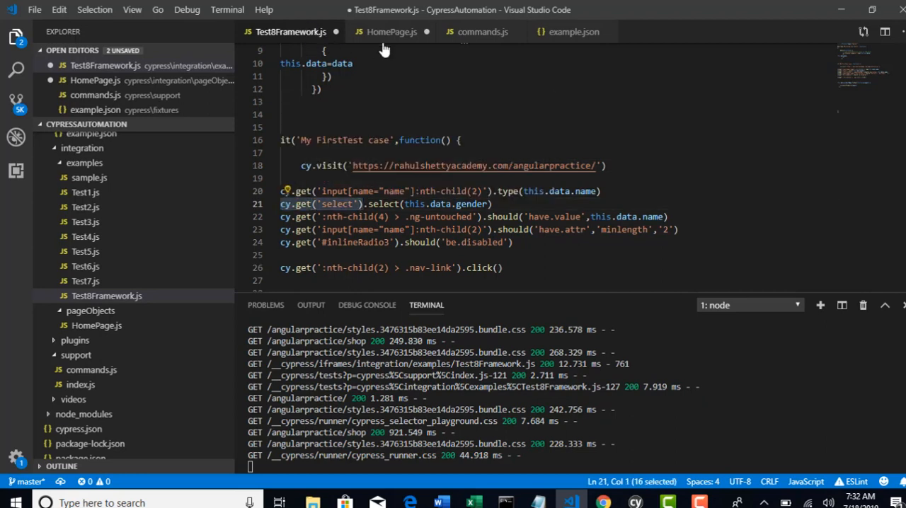
# Step: Add a getGender() getter returning cy.get('select'), taken from the test file
pyautogui.click(391, 32)
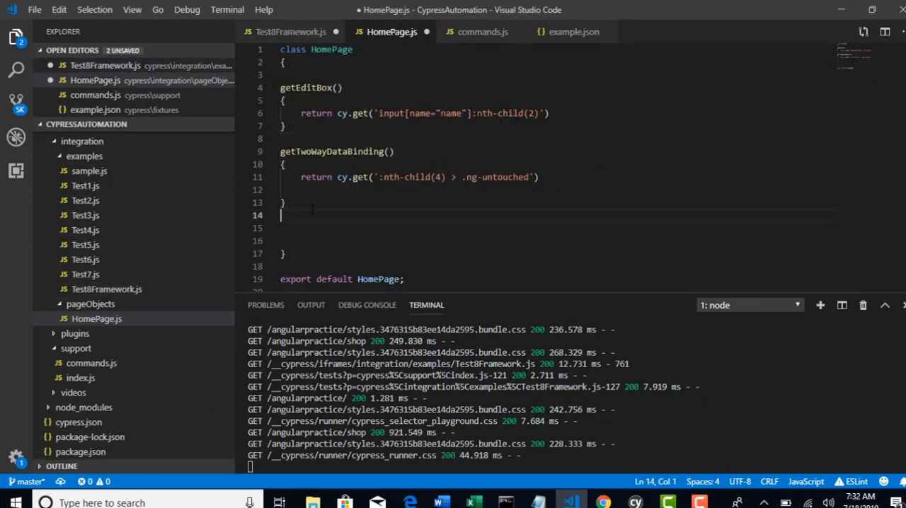
pyautogui.write('get')
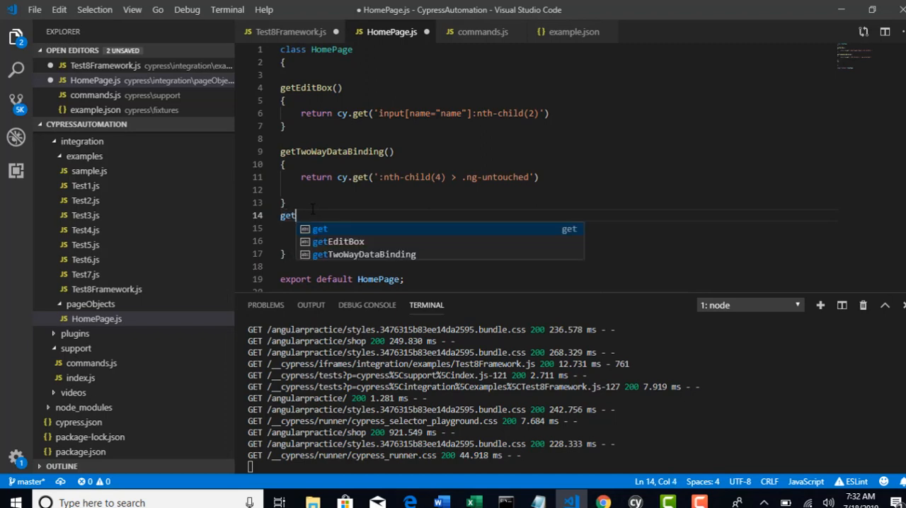
pyautogui.write('Gender')
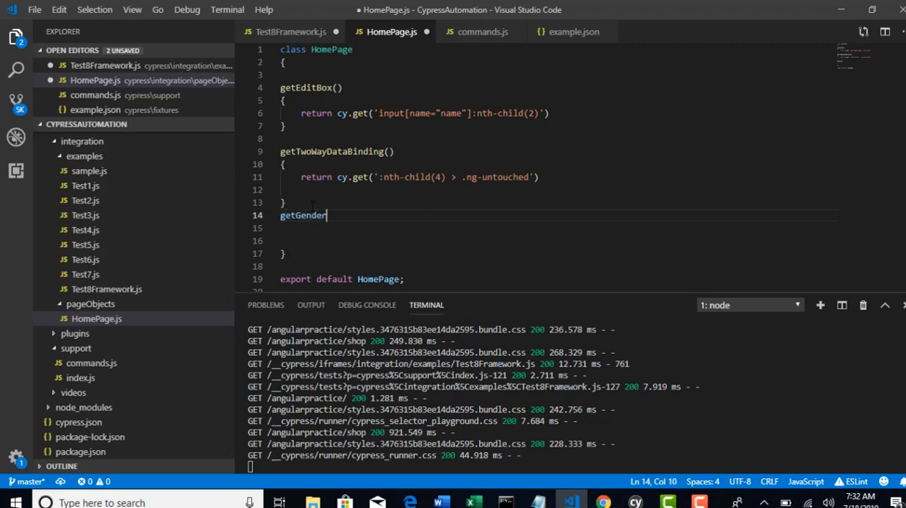
pyautogui.write('()')
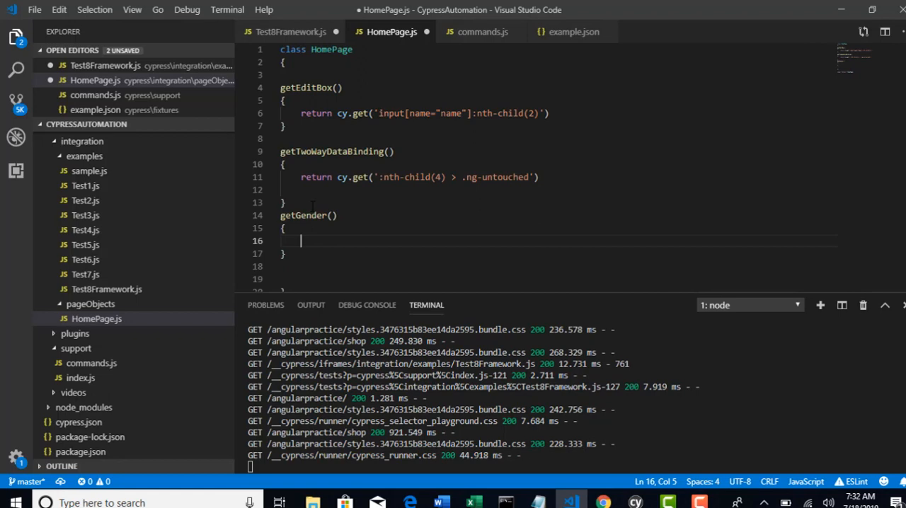
pyautogui.write("cy.get('select')")
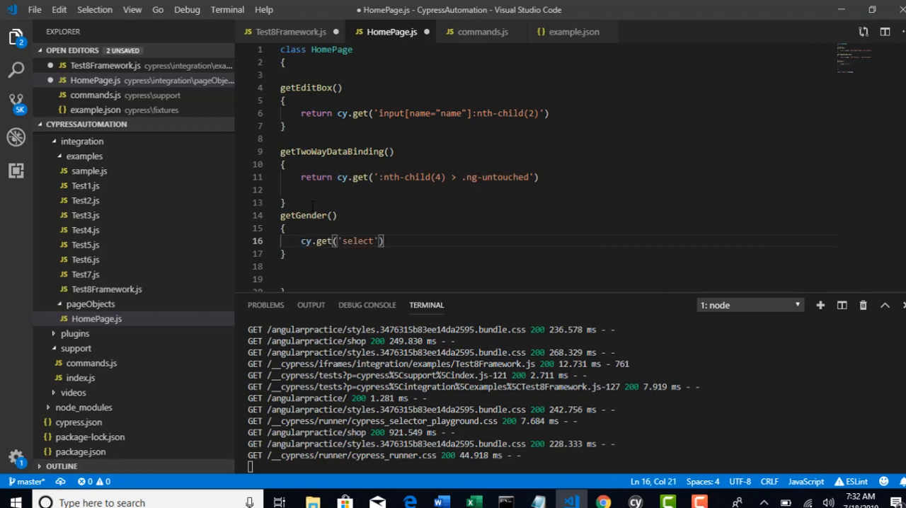
pyautogui.write('return')
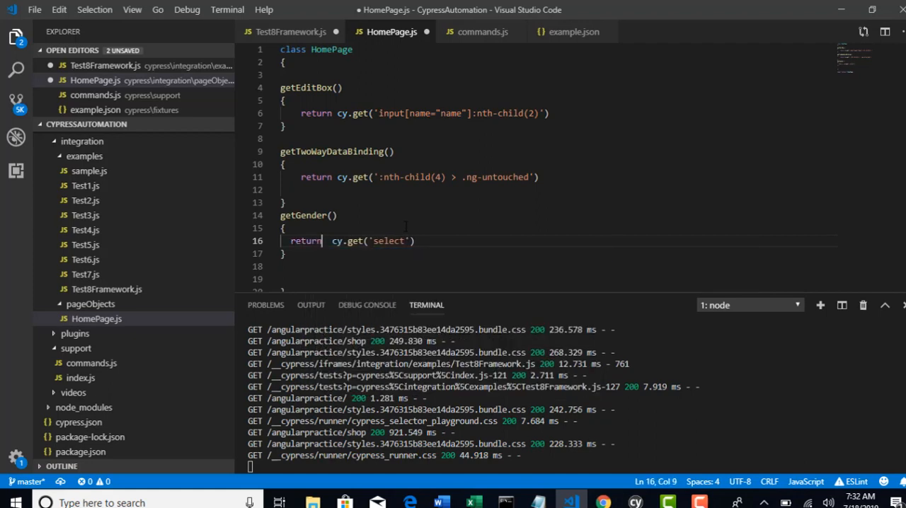
pyautogui.click(290, 32)
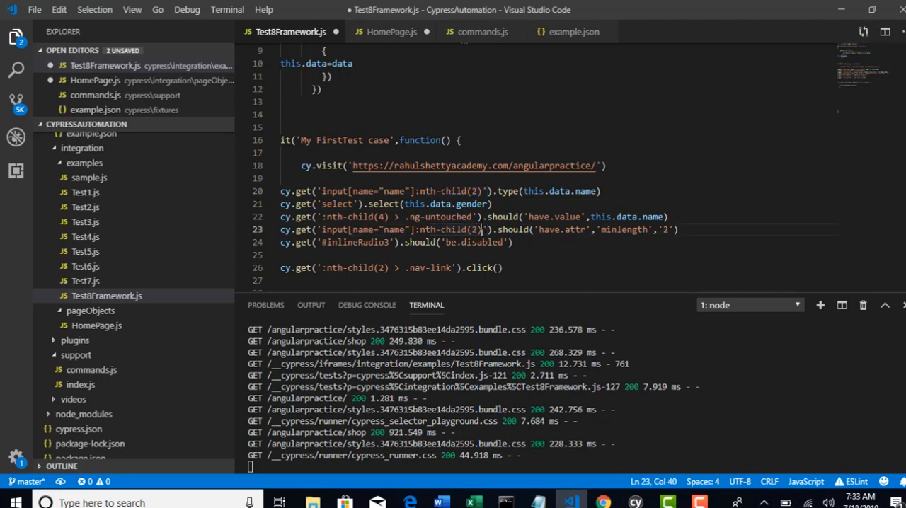
pyautogui.doubleClick(337, 204)
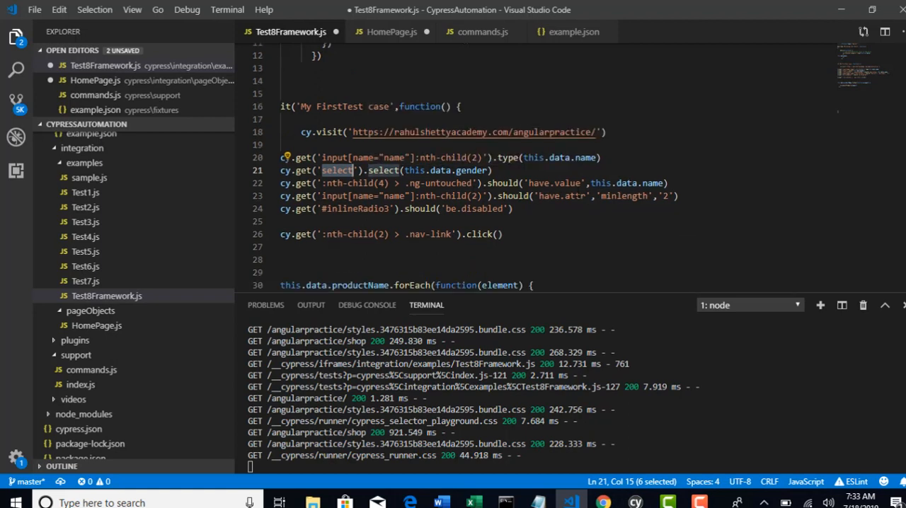
pyautogui.moveTo(378, 36)
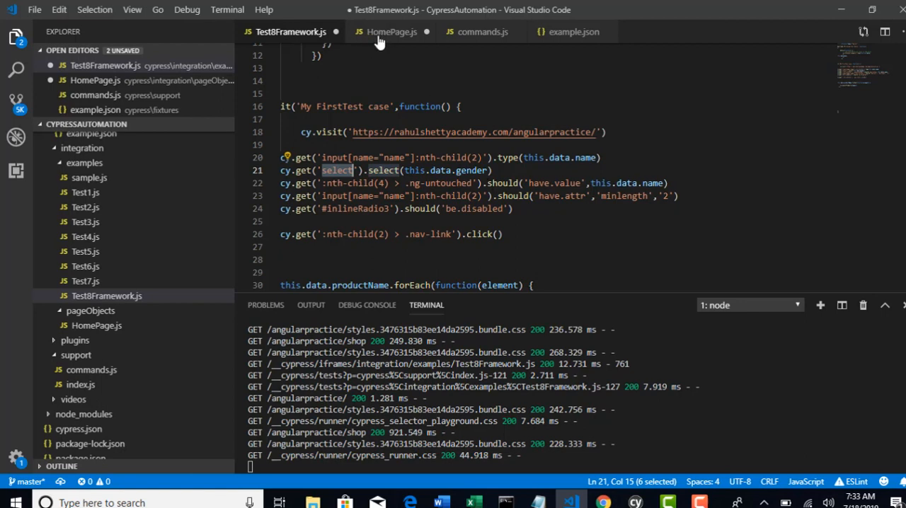
pyautogui.click(391, 31)
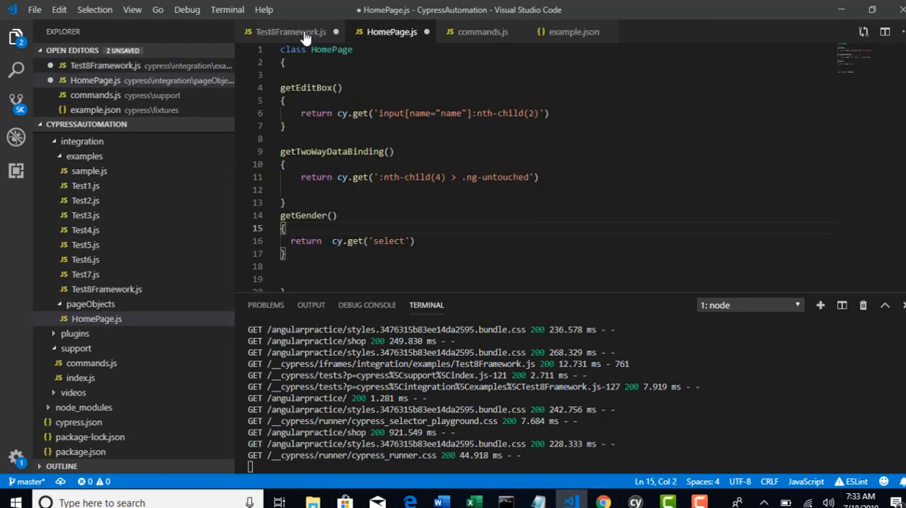
# Step: Add a getEntrepreneaur() getter returning cy.get('#inlineRadio3')
pyautogui.click(290, 31)
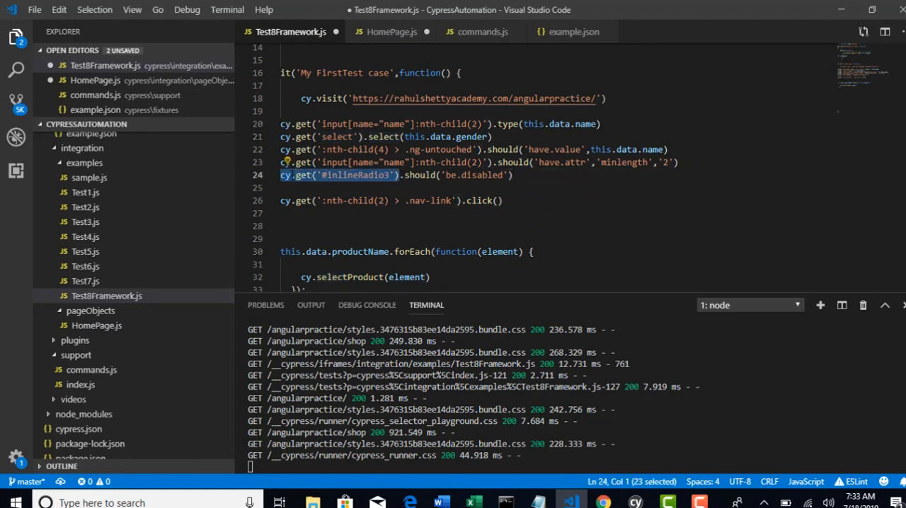
pyautogui.moveTo(305, 48)
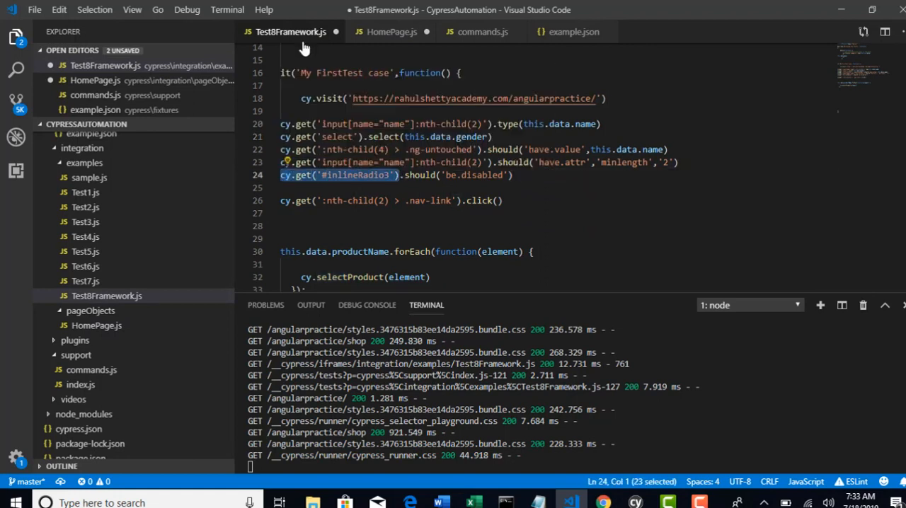
pyautogui.click(391, 31)
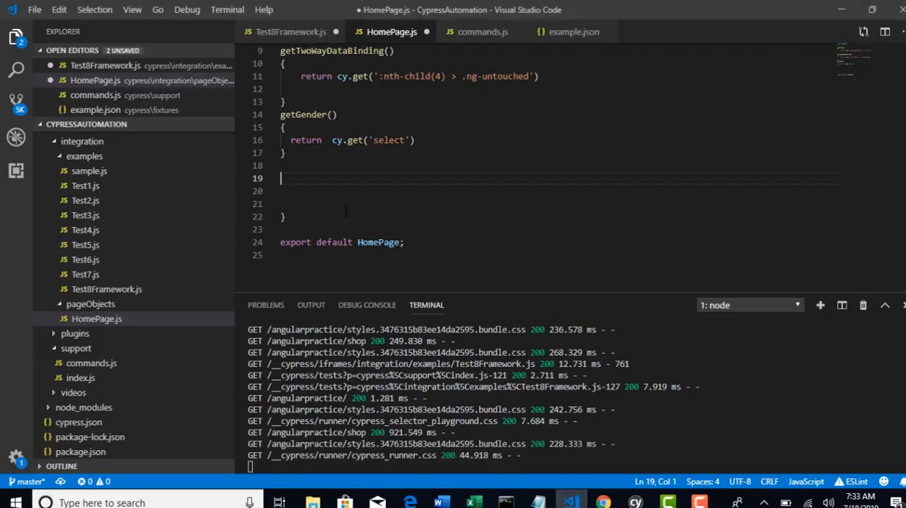
pyautogui.write('getEntr')
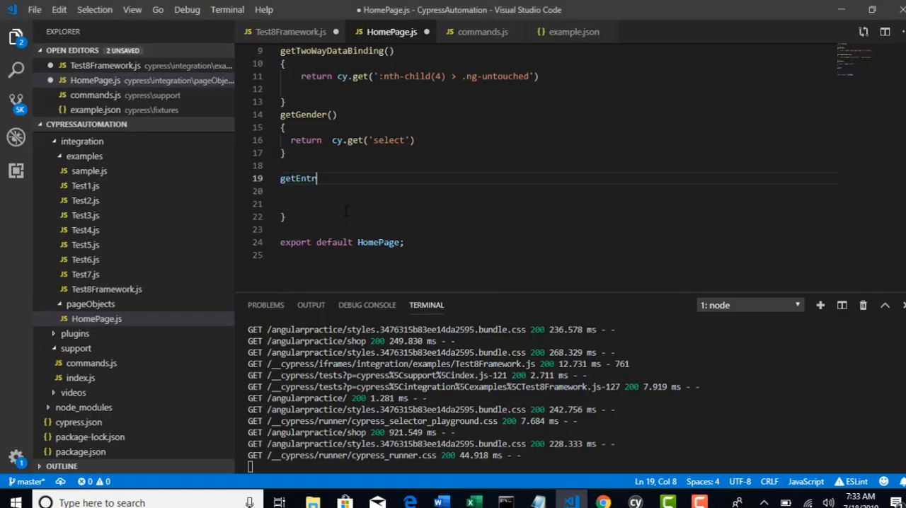
pyautogui.write('epren')
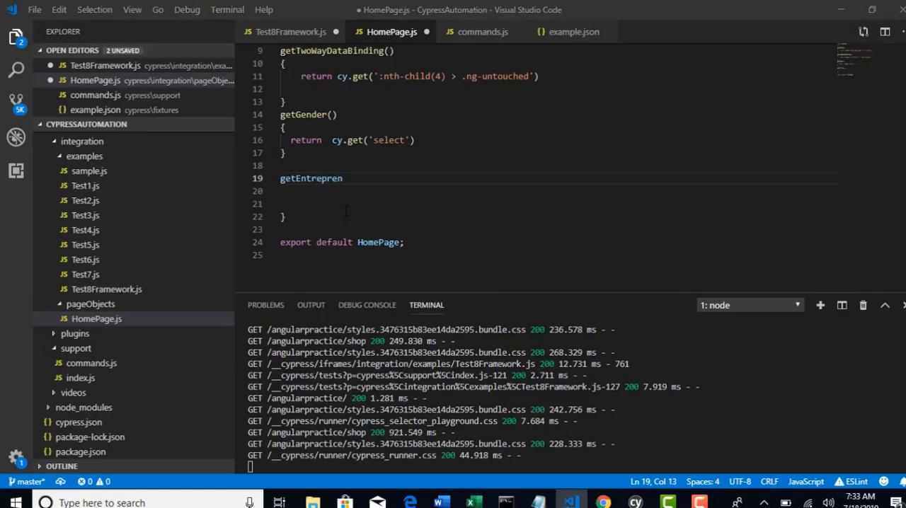
pyautogui.write('eau')
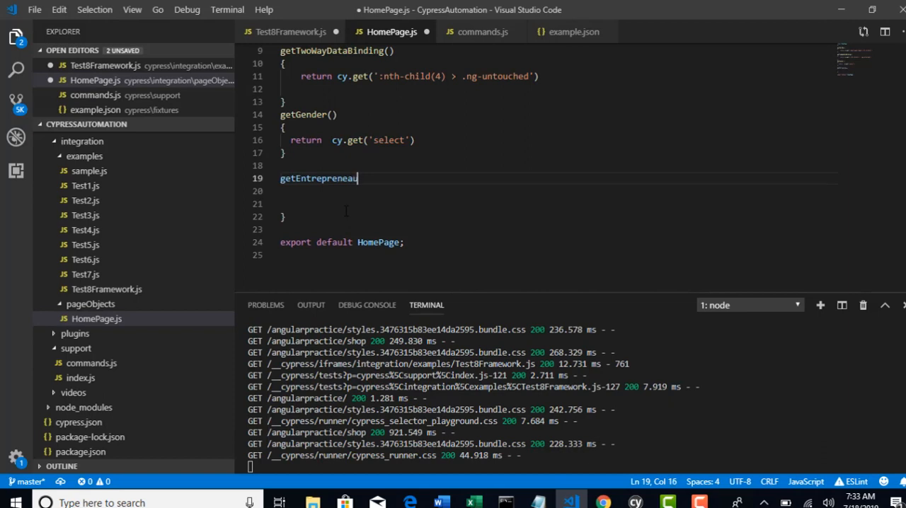
pyautogui.write('(0)')
pyautogui.click(559, 191)
pyautogui.write('{')
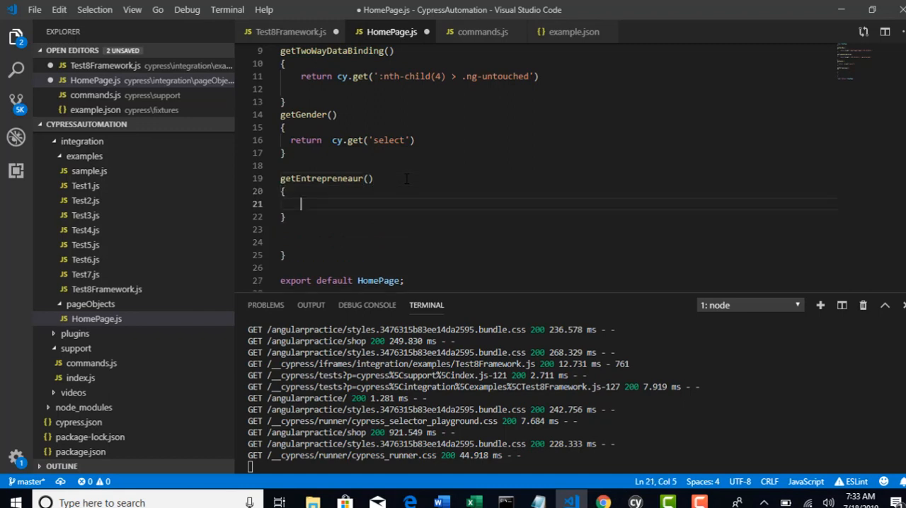
pyautogui.write("cy.get('#inlineRadio3')")
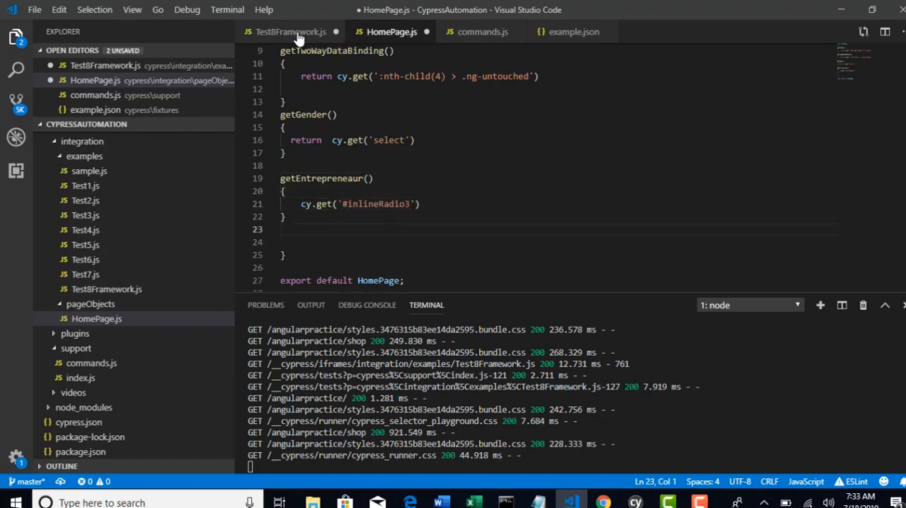
# Step: Add getShopTab() returning cy.get(':nth-child(2) > .nav-link')
pyautogui.click(290, 31)
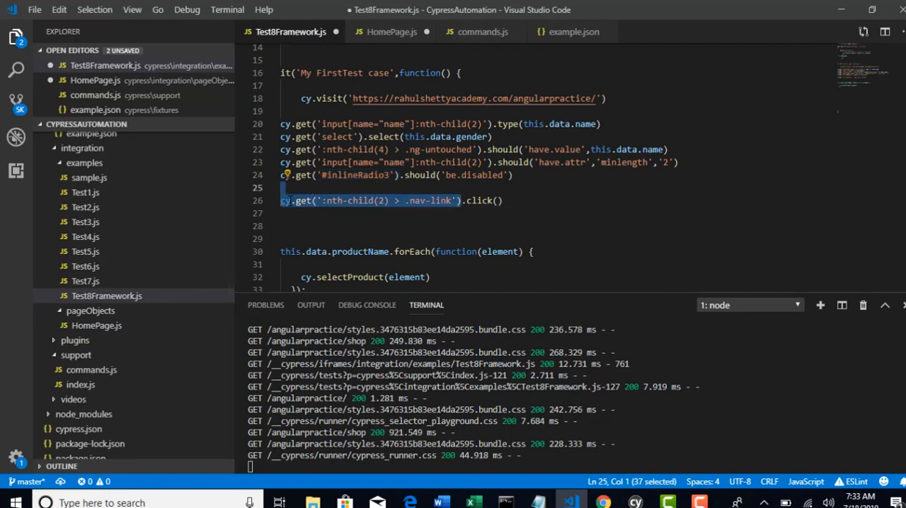
pyautogui.moveTo(386, 46)
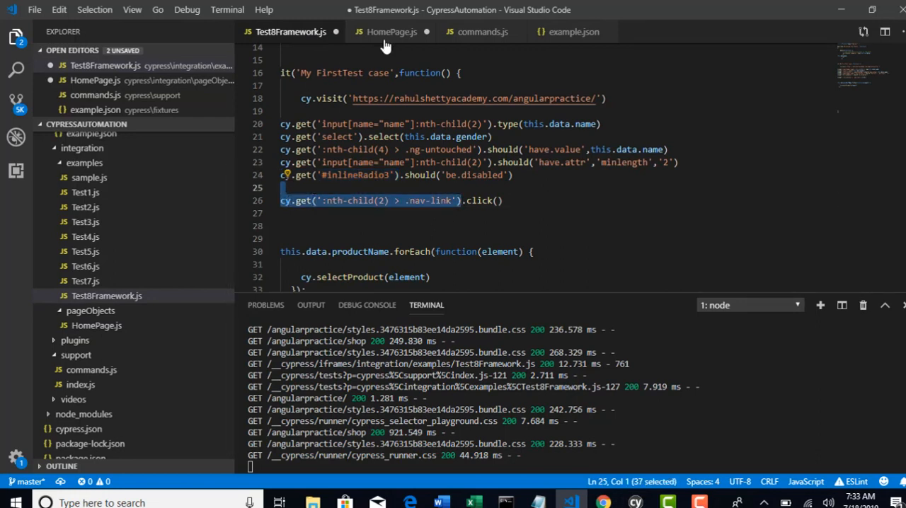
pyautogui.click(391, 32)
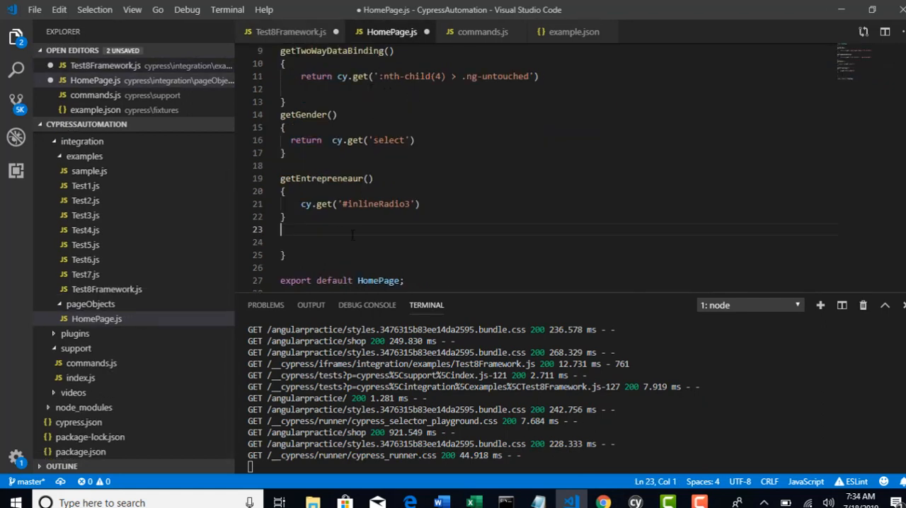
pyautogui.write('get')
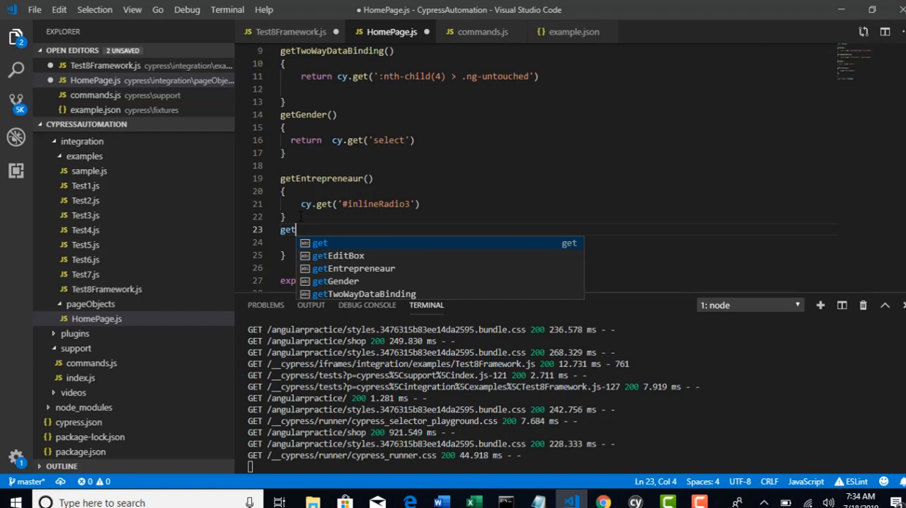
pyautogui.write('ShopTab(')
pyautogui.write('return')
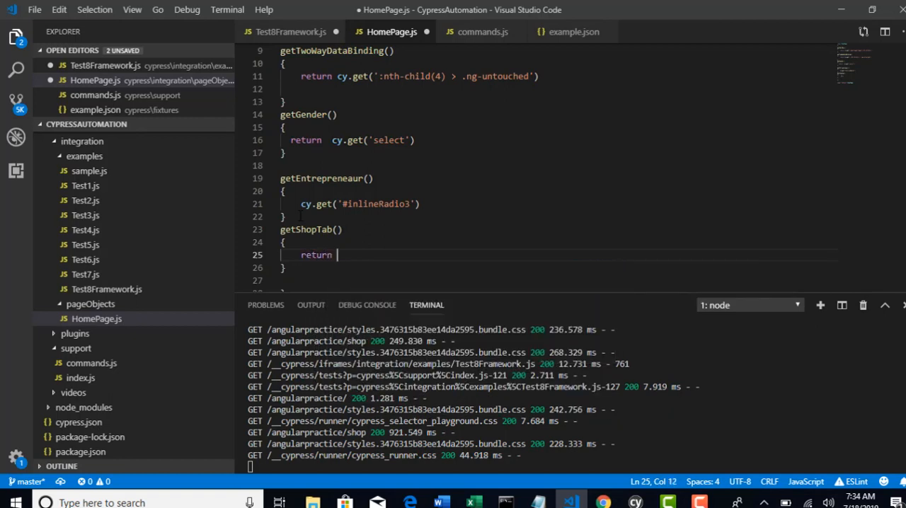
pyautogui.write("cy.get(':nth-child(2) > .nav-link')")
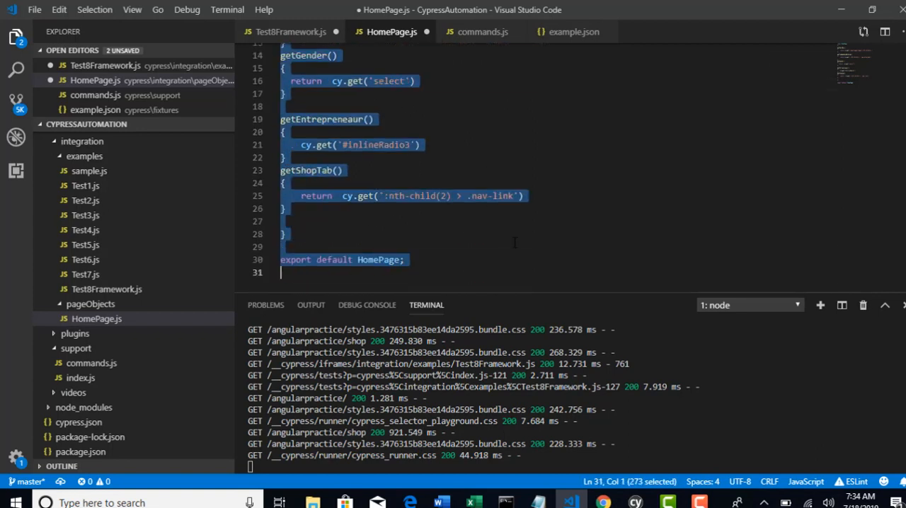
# Step: Save HomePage.js and return to Test8Framework.js with its fixture-loading before hook
pyautogui.click(34, 9)
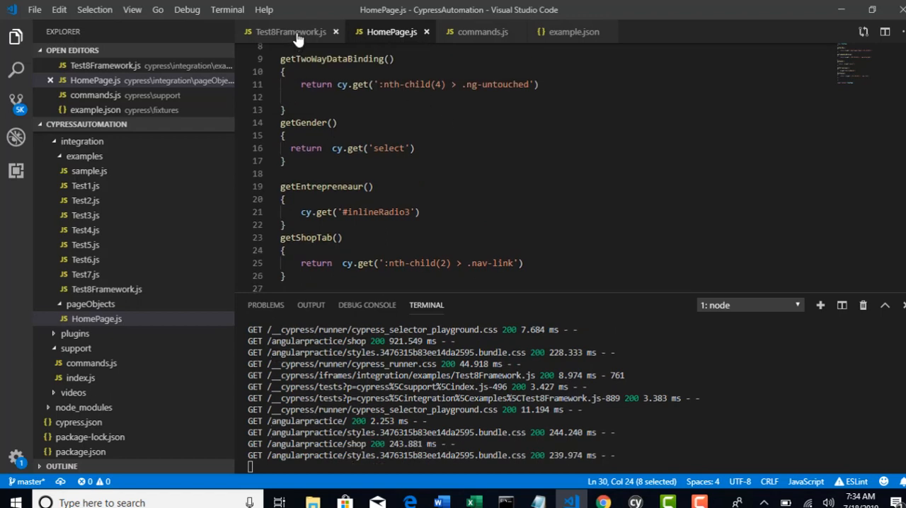
pyautogui.click(290, 31)
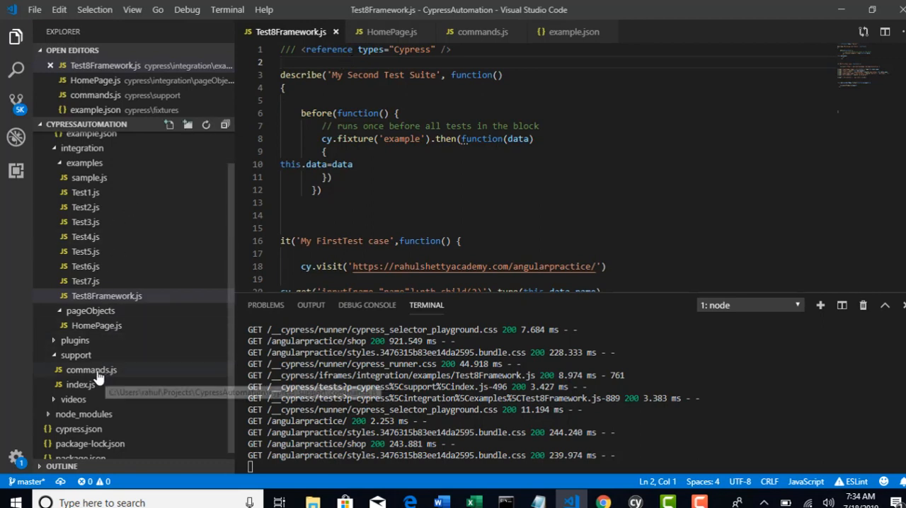
pyautogui.moveTo(91, 370)
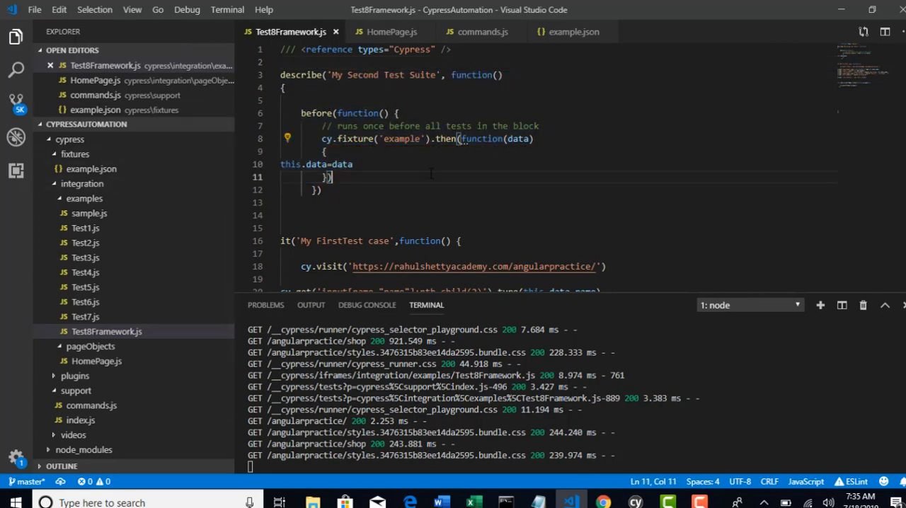
pyautogui.moveTo(86, 197)
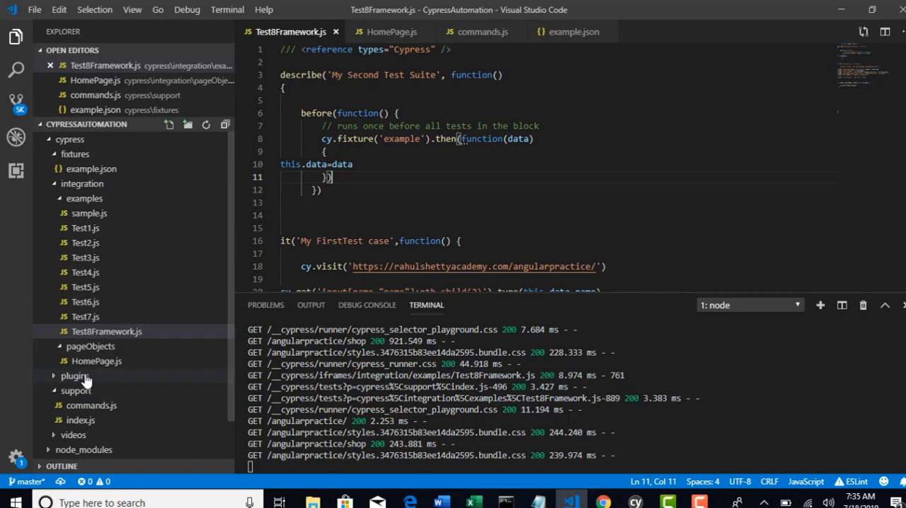
pyautogui.click(75, 376)
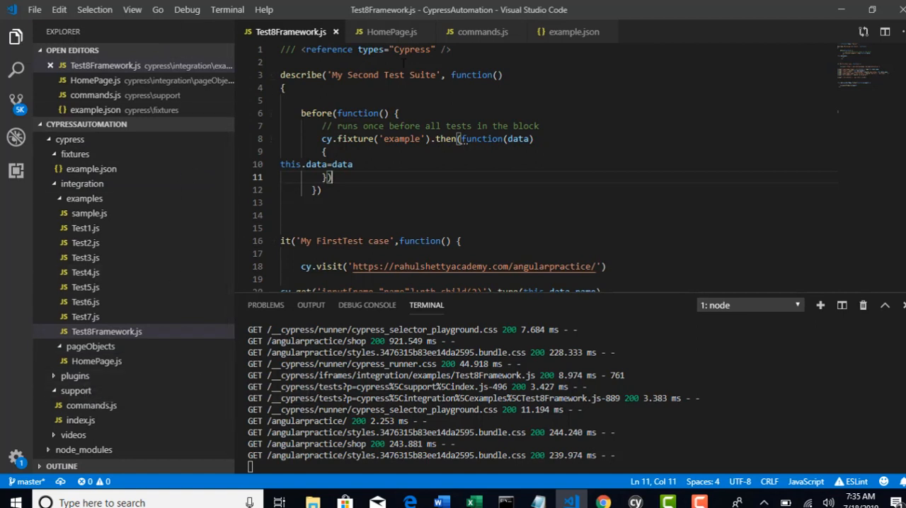
pyautogui.moveTo(392, 32)
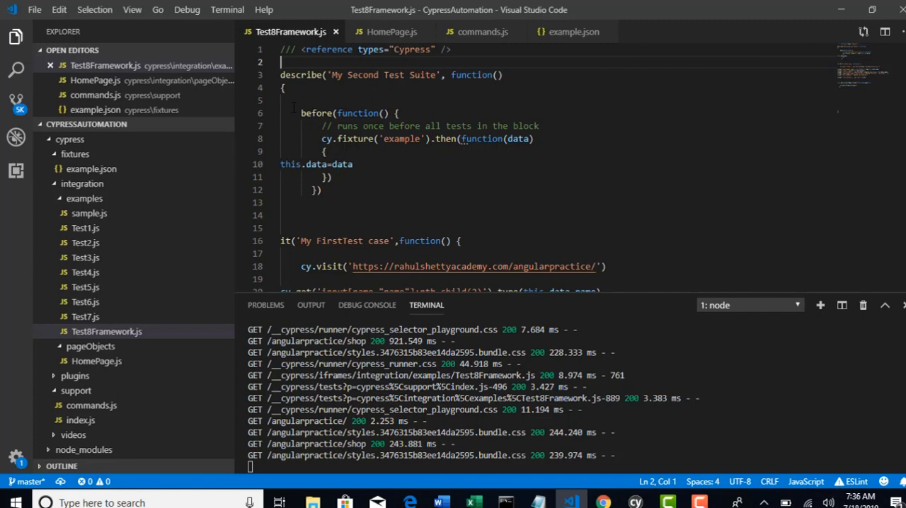
# Step: Write import HomePage from '../pageObjects/HomePage' on line 2, checking the class name in HomePage.js
pyautogui.write('import')
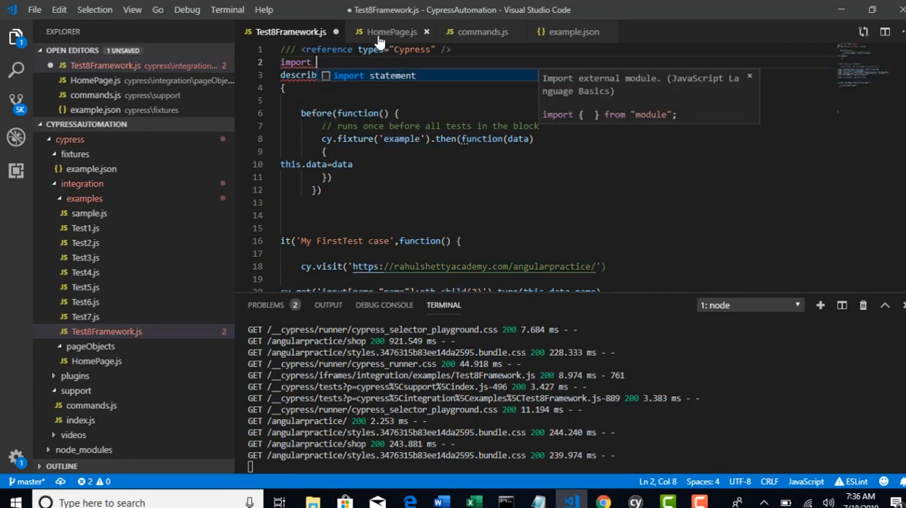
pyautogui.click(391, 31)
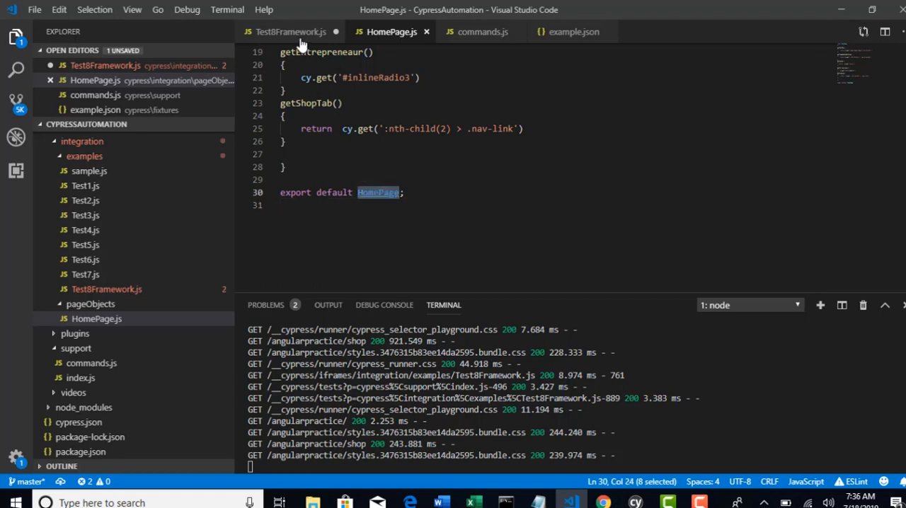
pyautogui.click(291, 31)
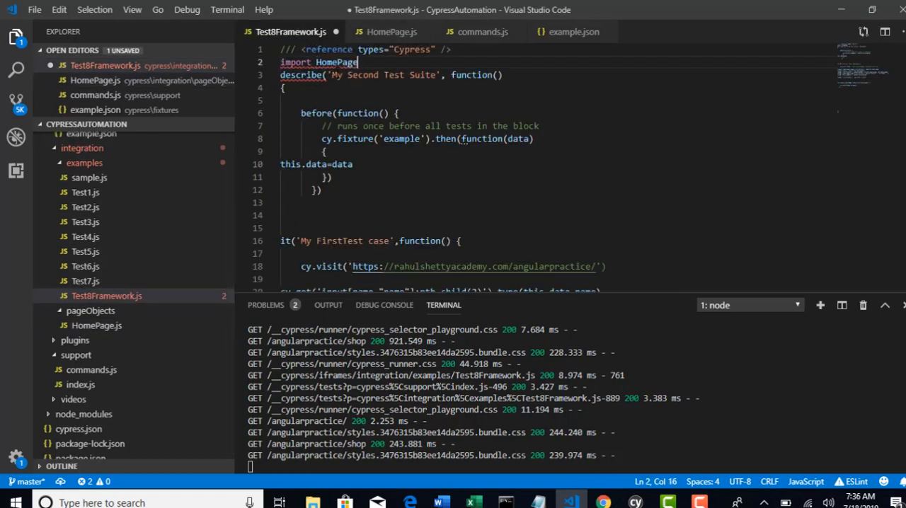
pyautogui.write('fro')
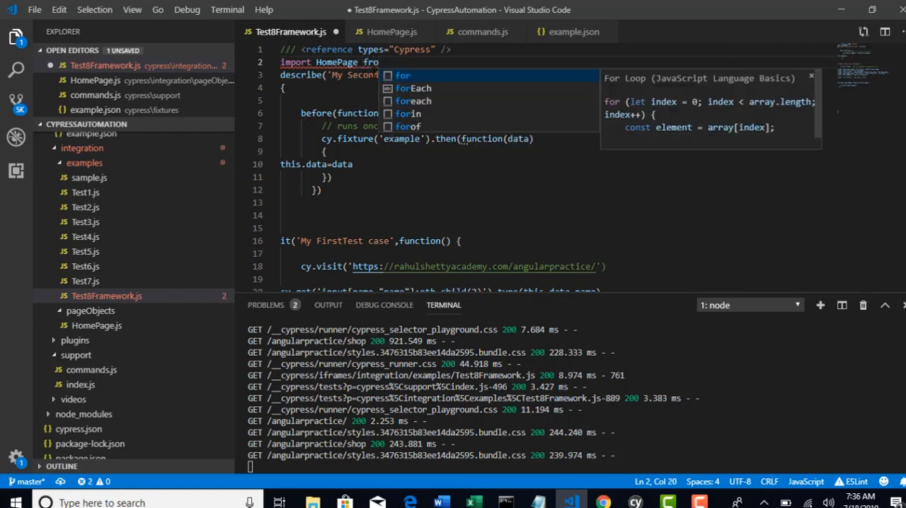
pyautogui.write("'")
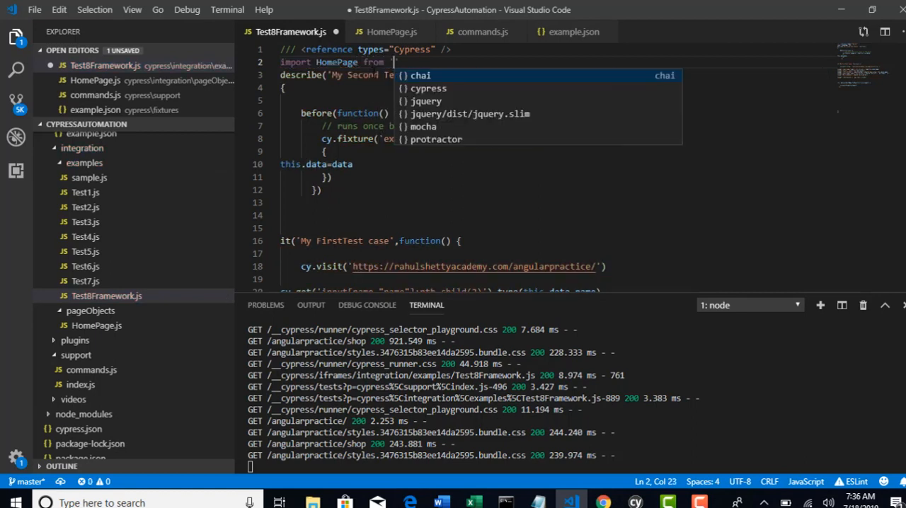
pyautogui.write('...')
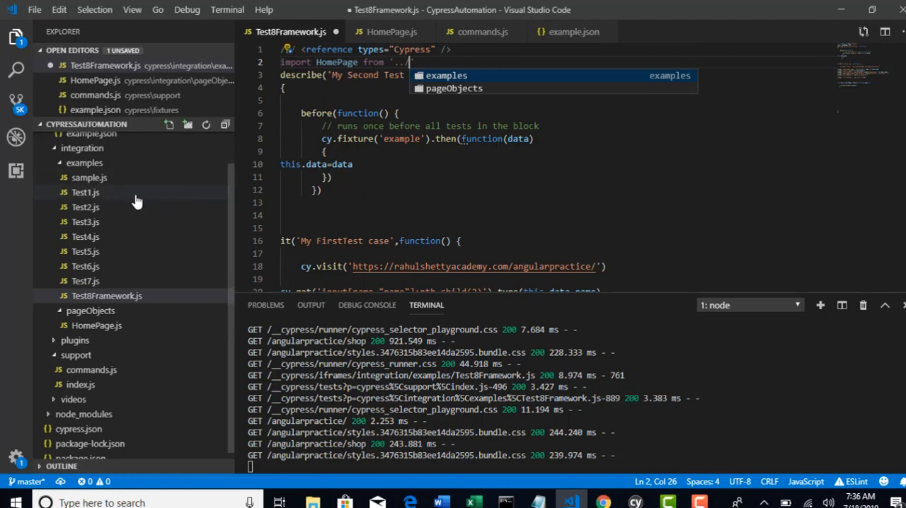
pyautogui.moveTo(102, 206)
pyautogui.write("pageObjects/HomePage'")
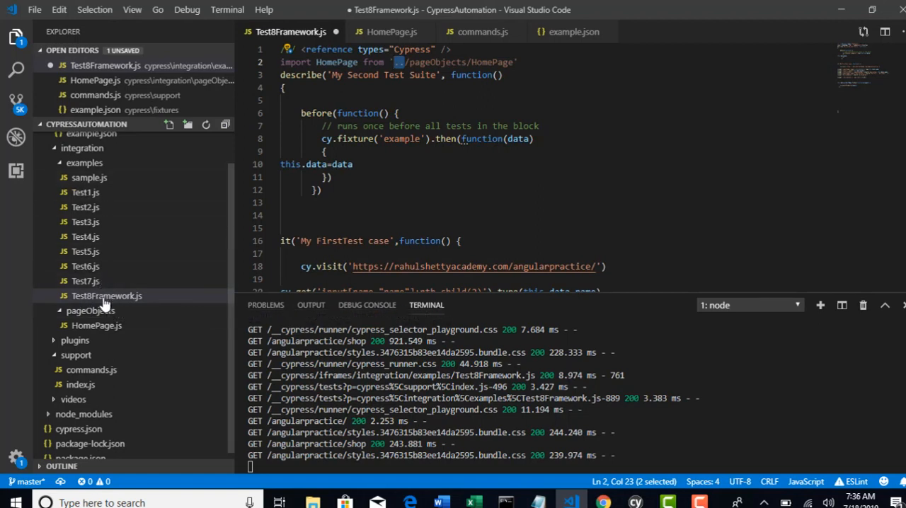
pyautogui.moveTo(106, 296)
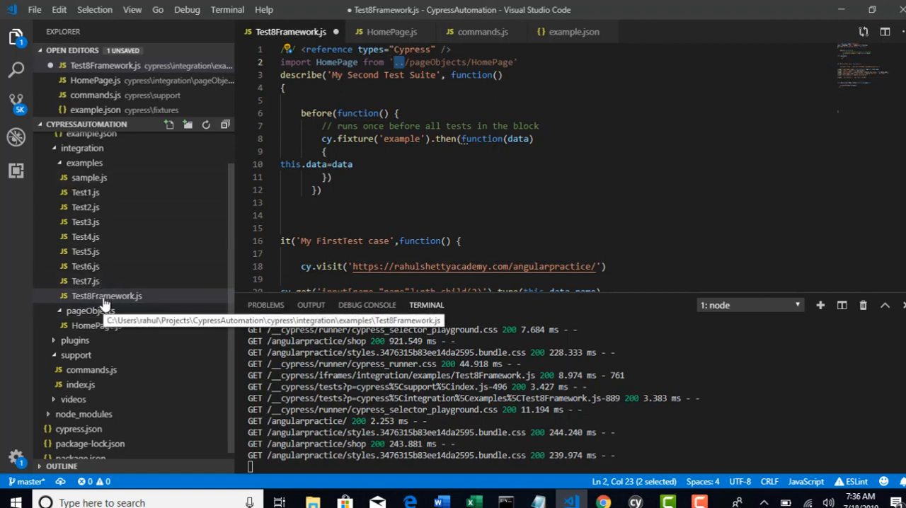
pyautogui.moveTo(84, 163)
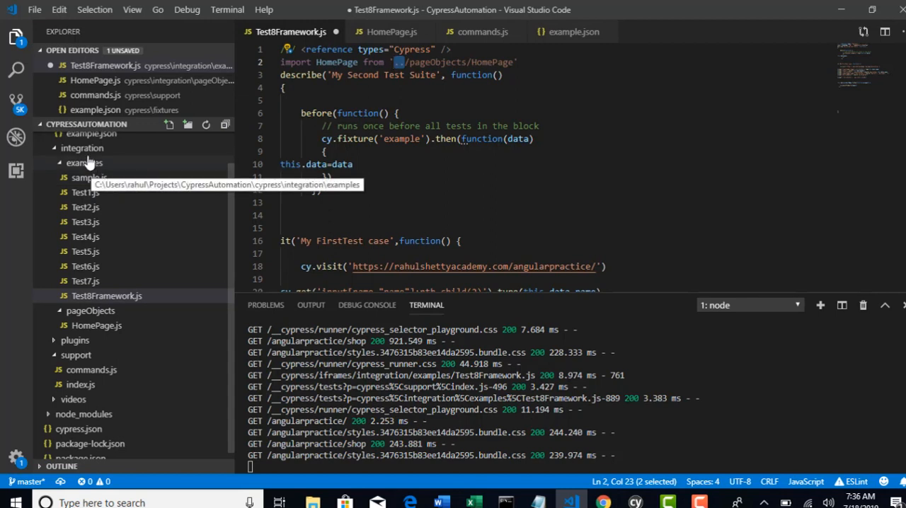
pyautogui.click(84, 163)
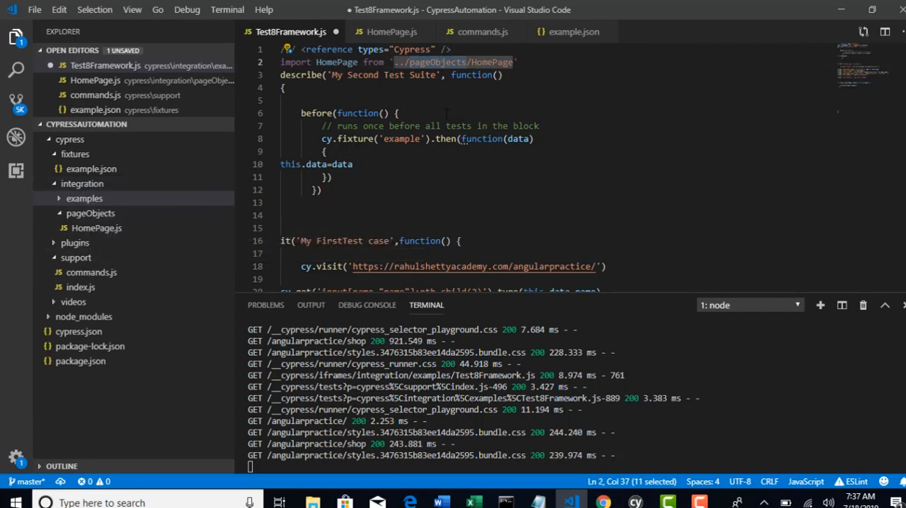
# Step: Add const homePage=new HomePage() at the top of the first it() block
pyautogui.doubleClick(337, 63)
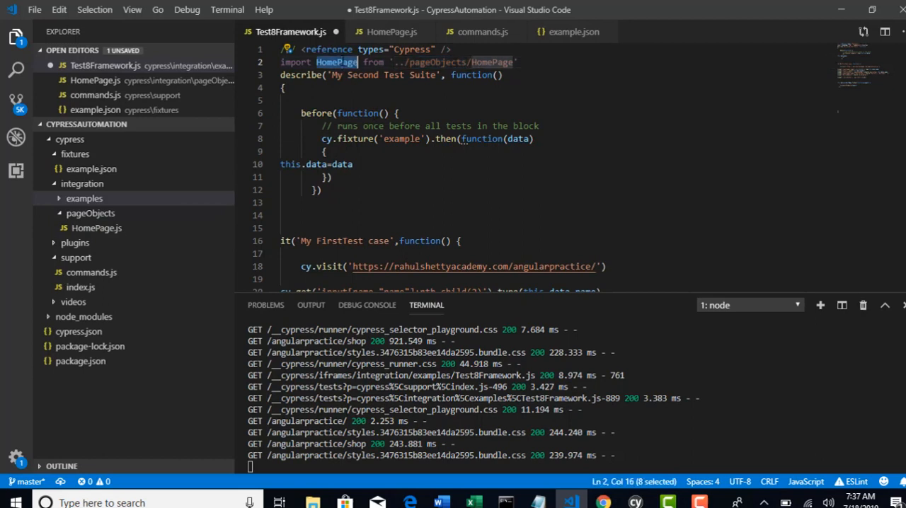
pyautogui.scroll(-3)
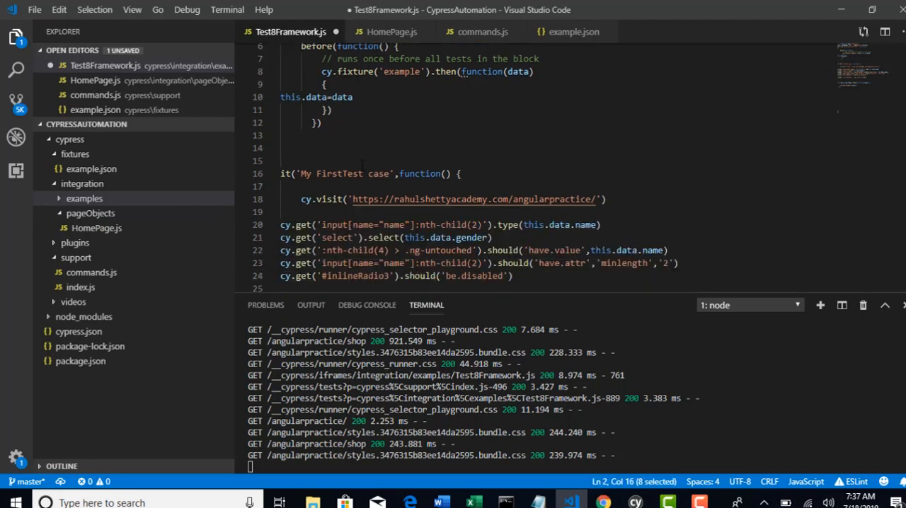
pyautogui.click(281, 186)
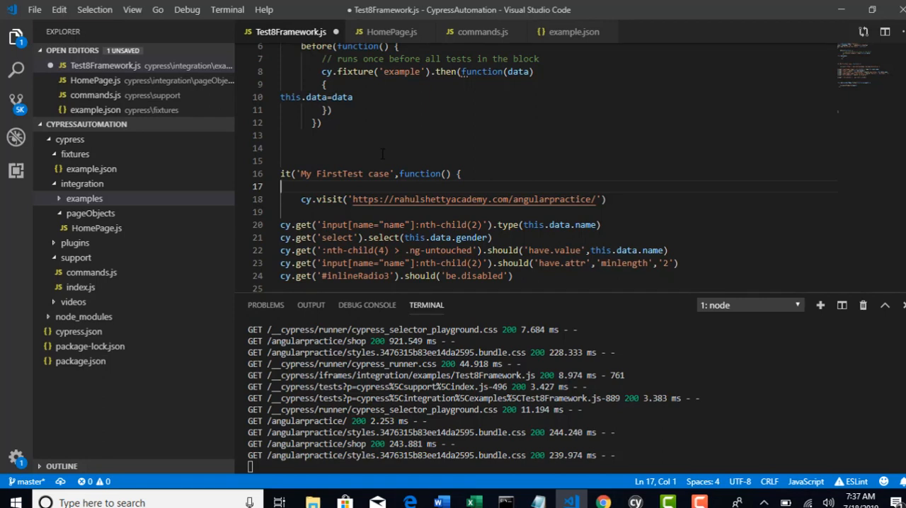
pyautogui.write('new')
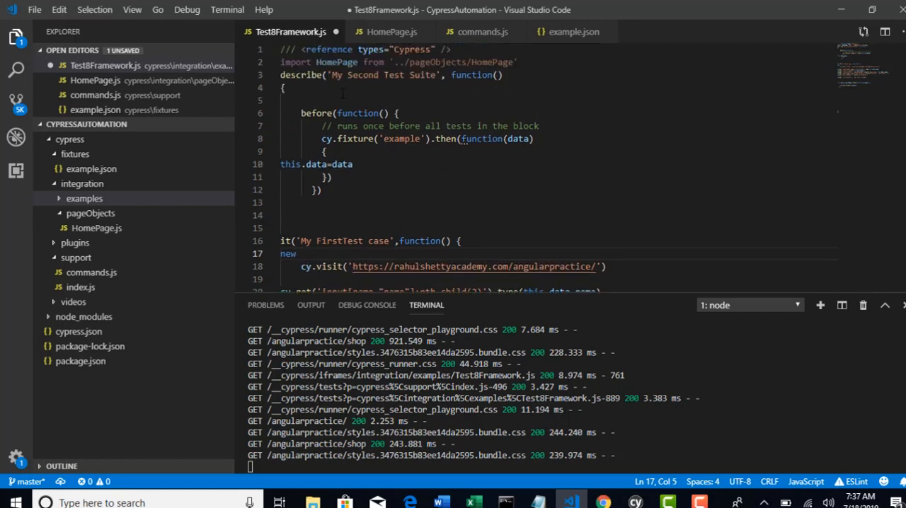
pyautogui.doubleClick(337, 62)
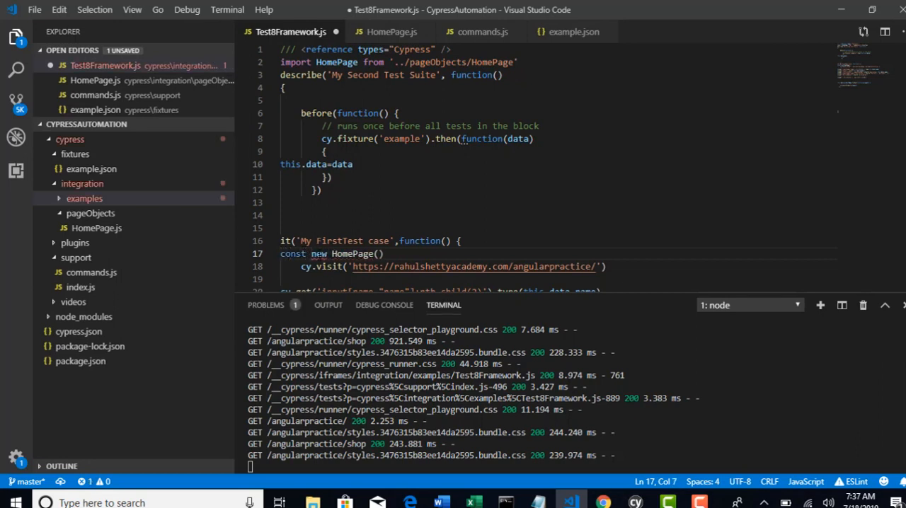
pyautogui.write('homePage=')
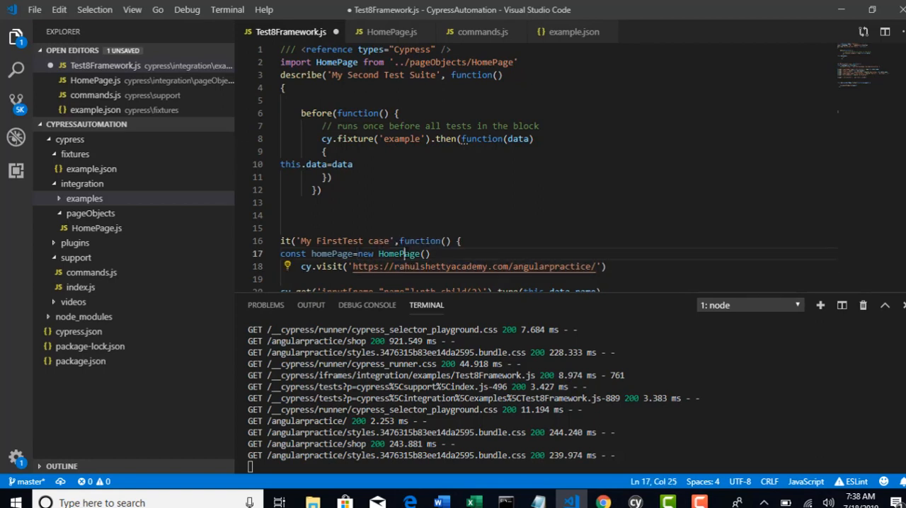
pyautogui.click(392, 32)
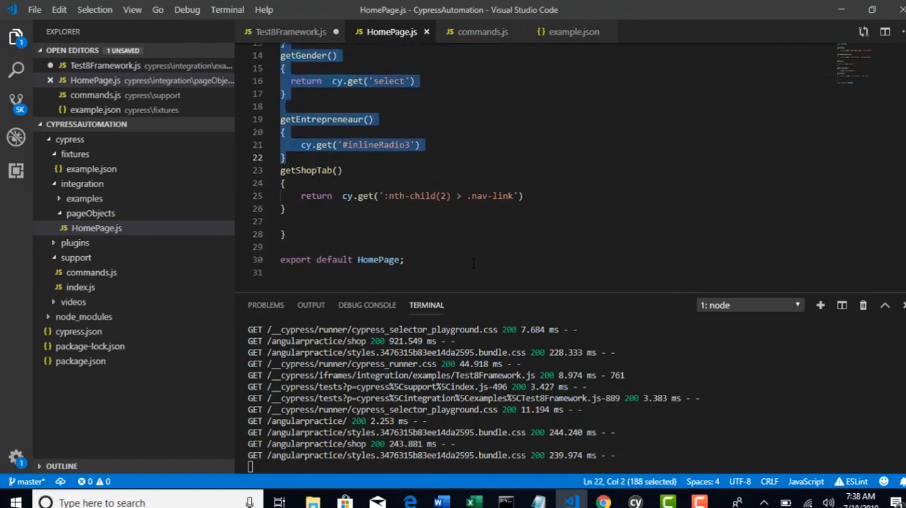
pyautogui.click(291, 32)
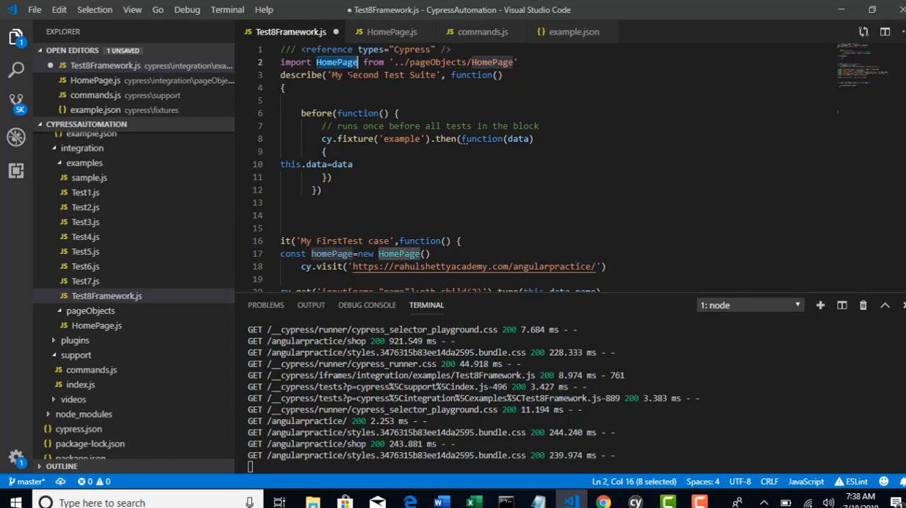
# Step: Review the existing form-filling test steps below the new instance line
pyautogui.scroll(-3)
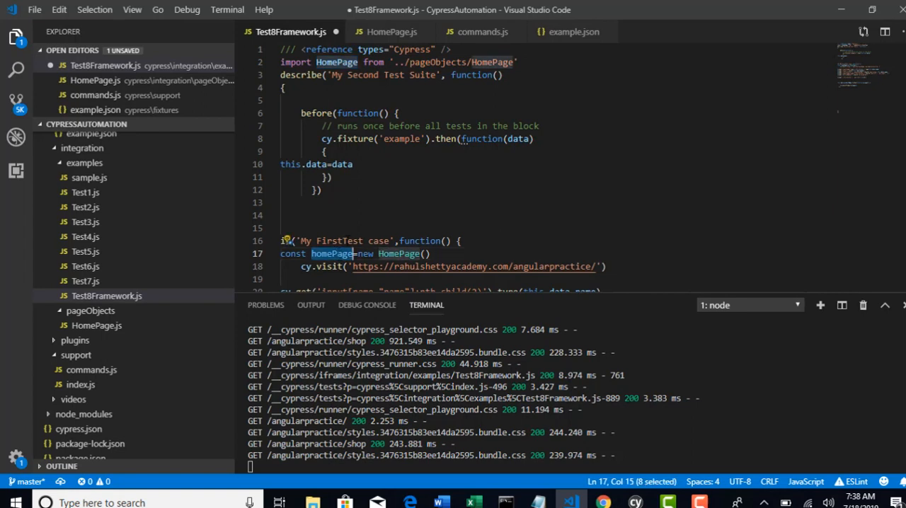
pyautogui.moveTo(399, 254)
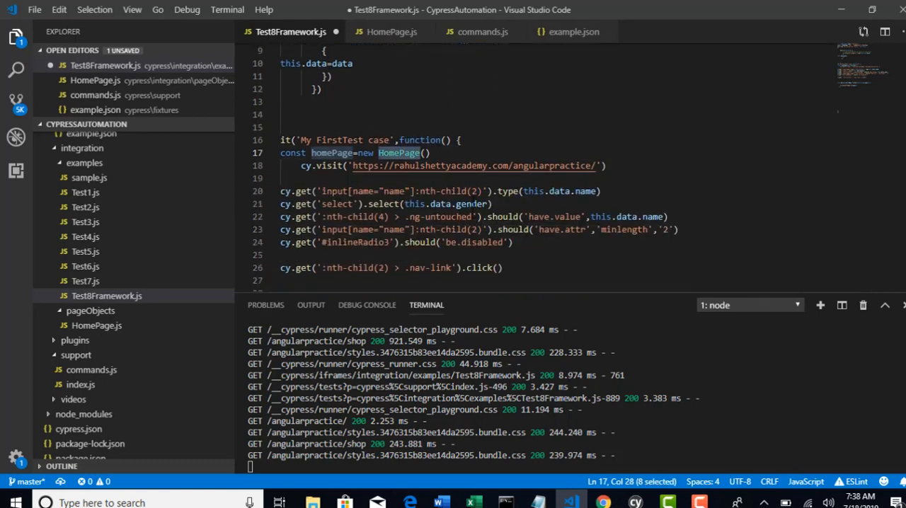
pyautogui.scroll(-3)
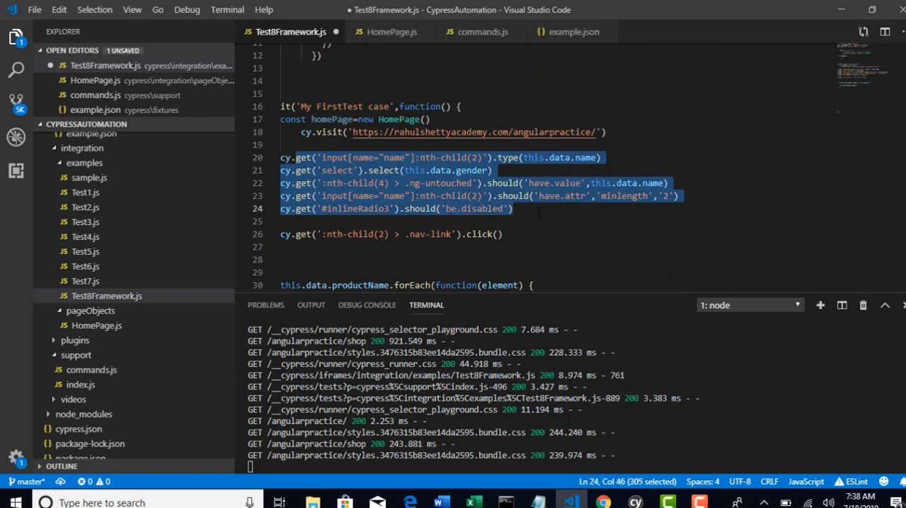
pyautogui.click(585, 221)
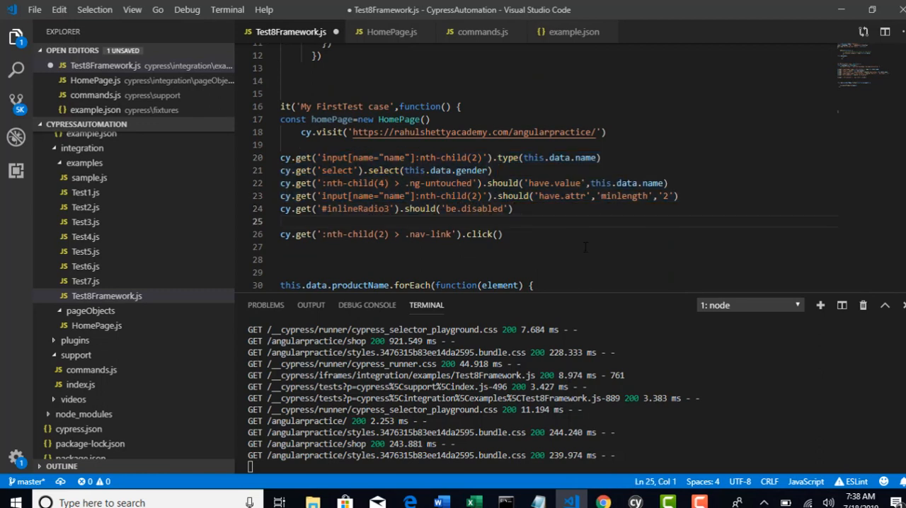